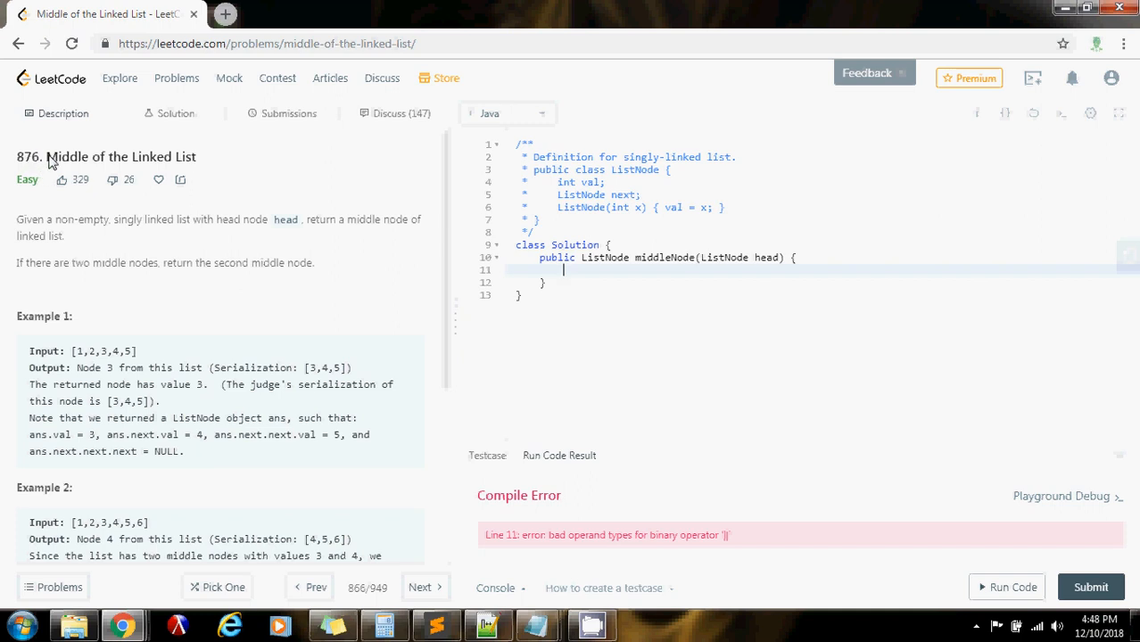
mouse_move(71, 239)
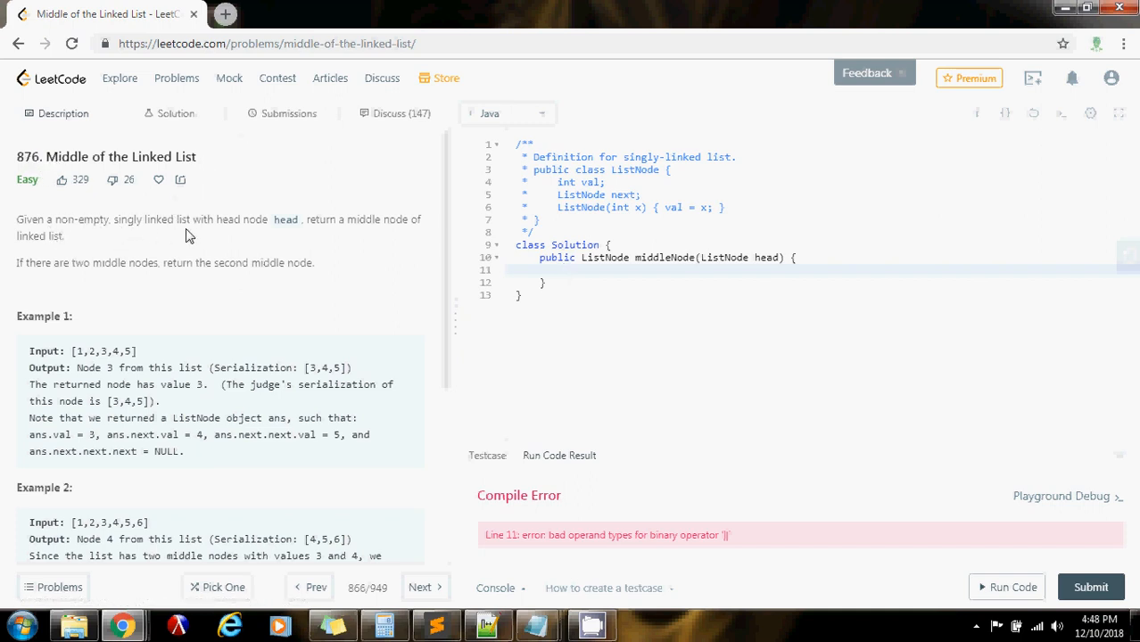
mouse_move(355, 225)
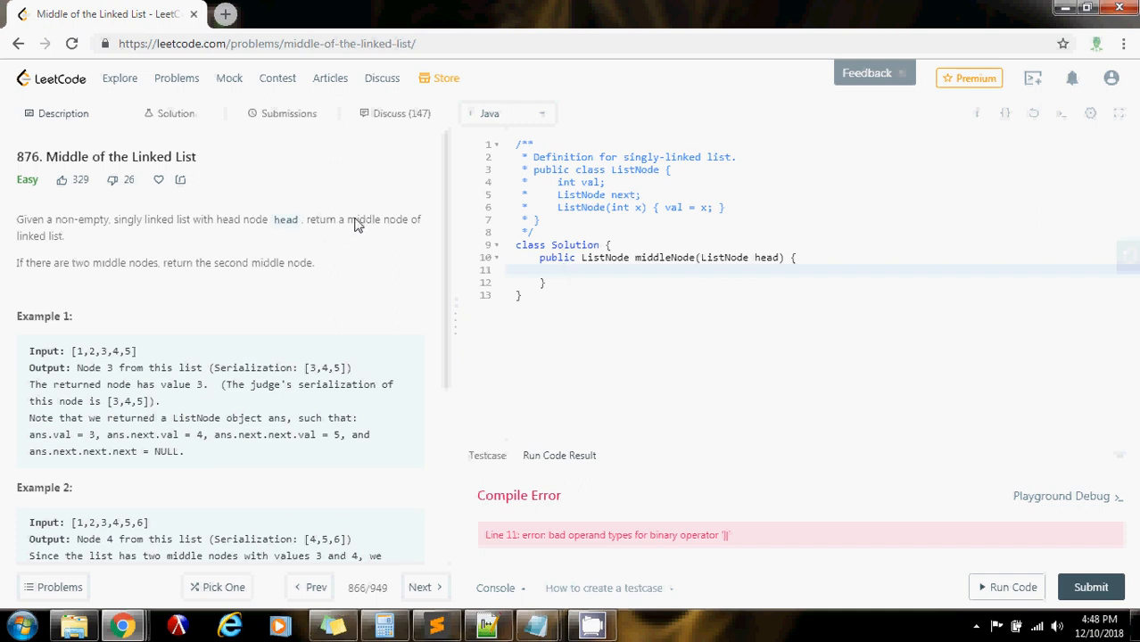
mouse_move(21, 279)
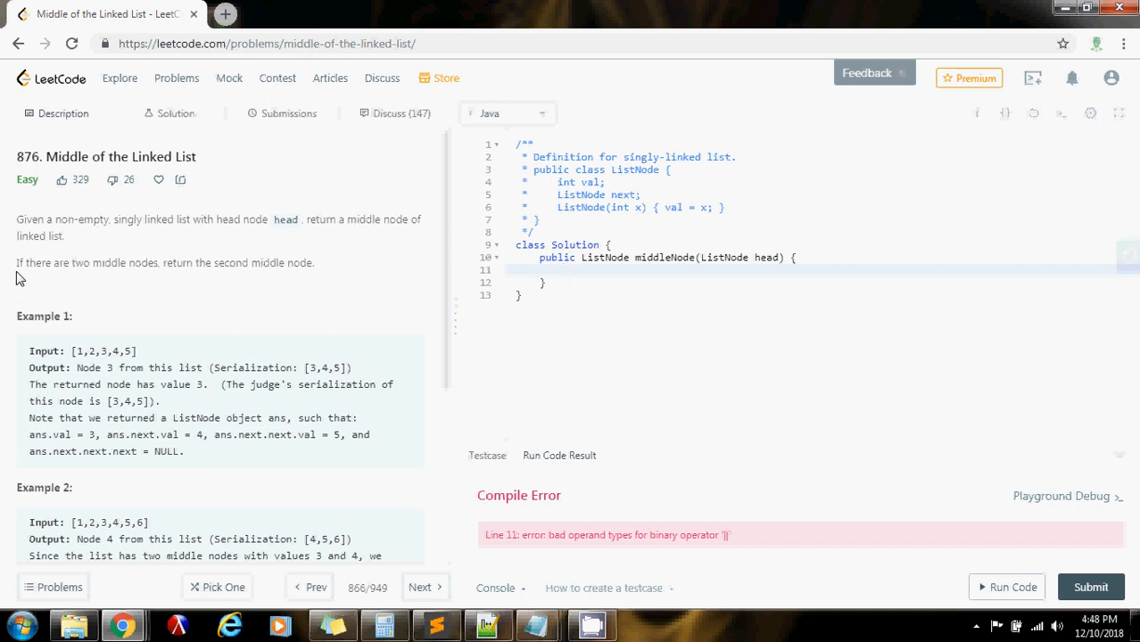
mouse_move(261, 281)
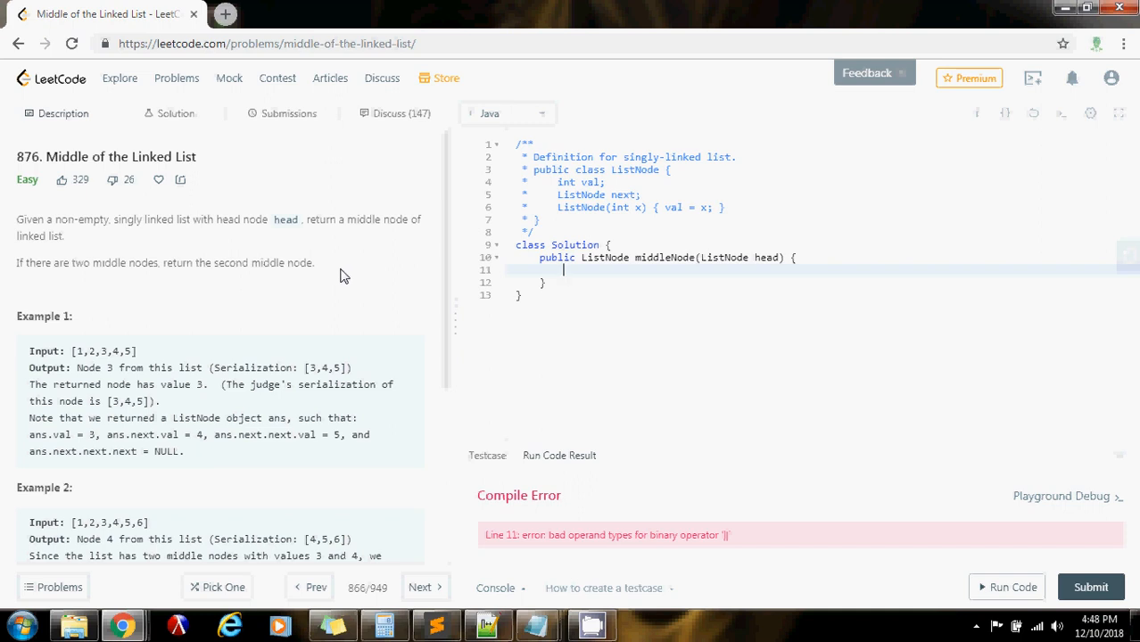
mouse_move(146, 364)
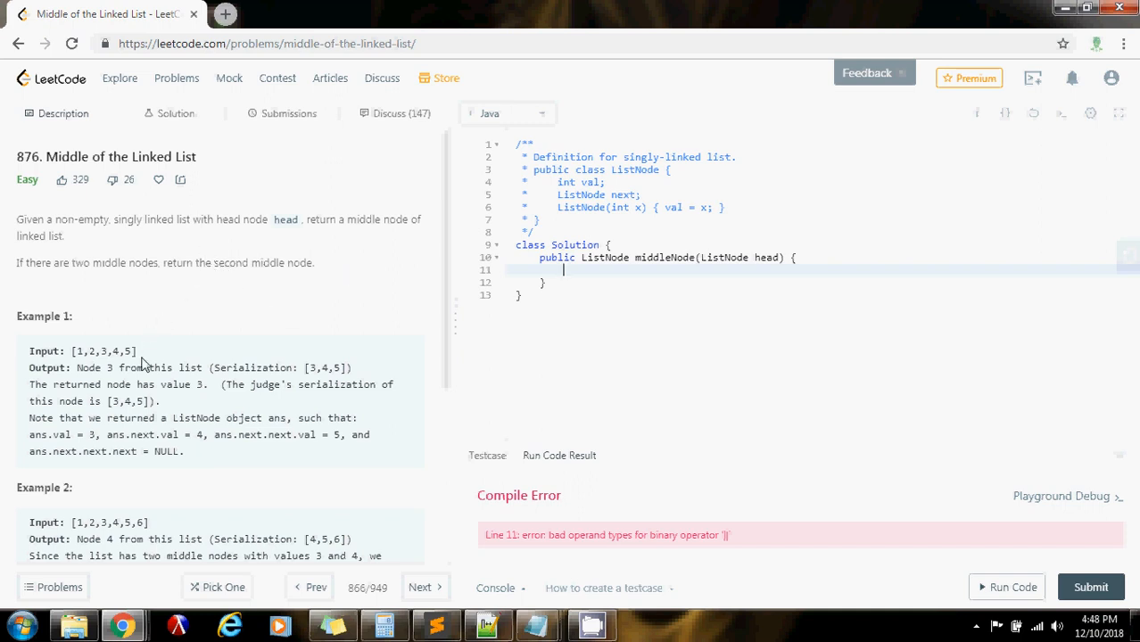
Study the example input lists [1,2,3,4,5] and Example 2 by highlighting them in the description.
double_click(43, 367)
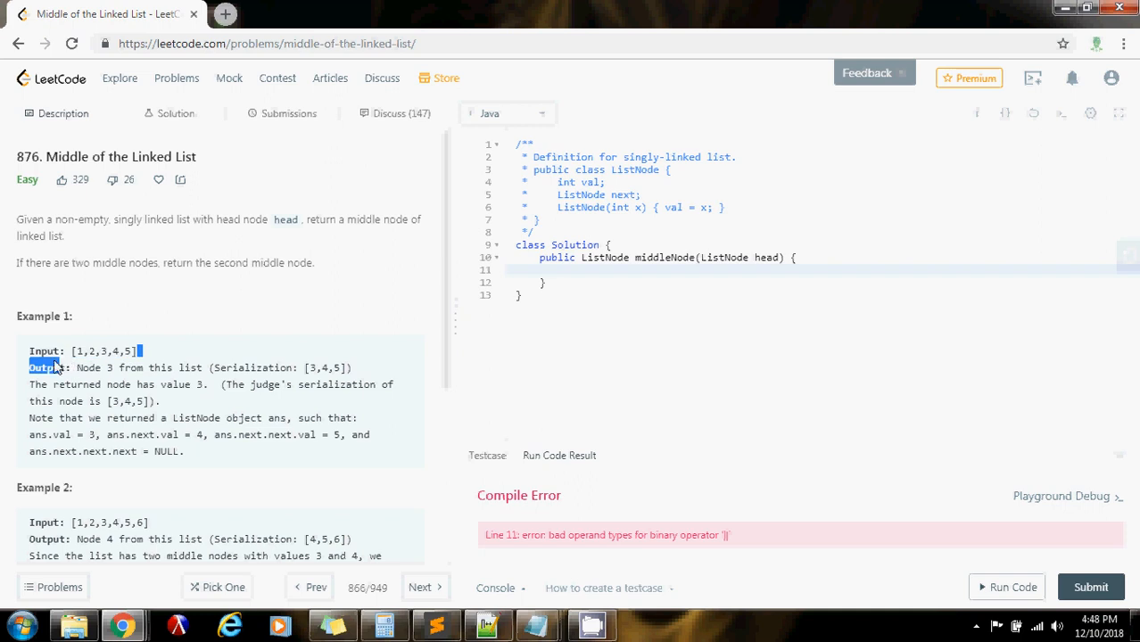
double_click(100, 350)
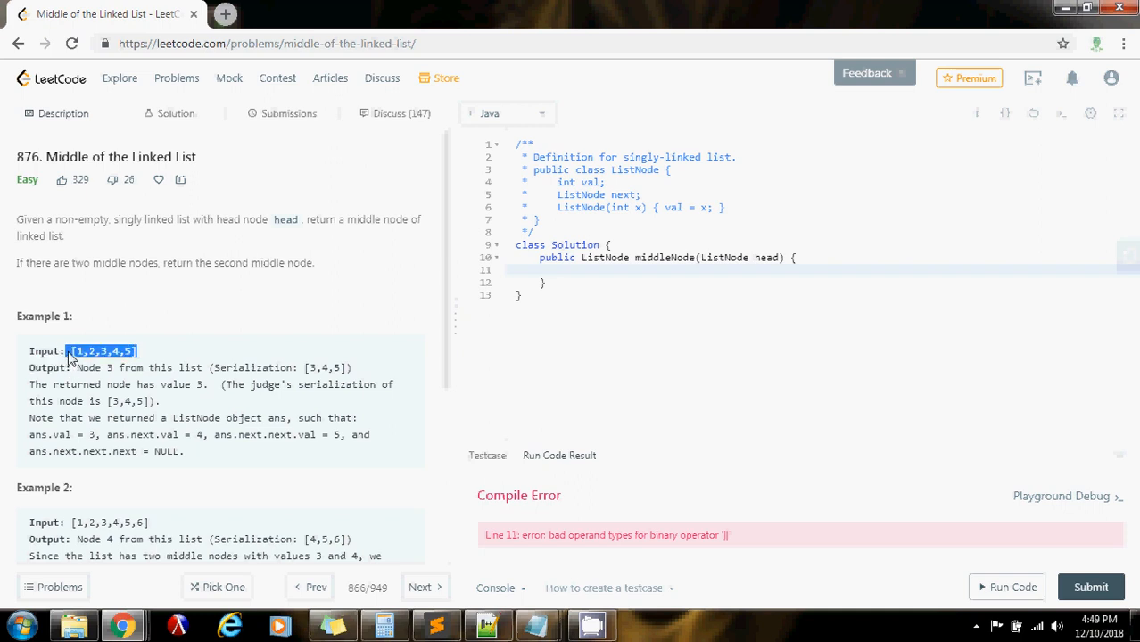
mouse_move(159, 353)
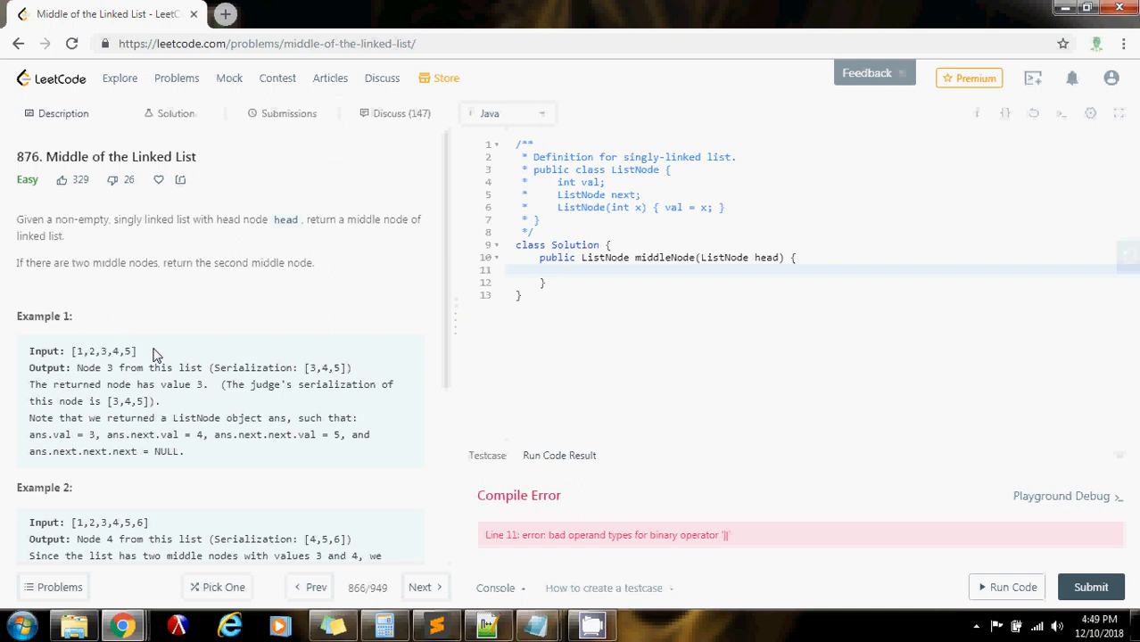
double_click(103, 350)
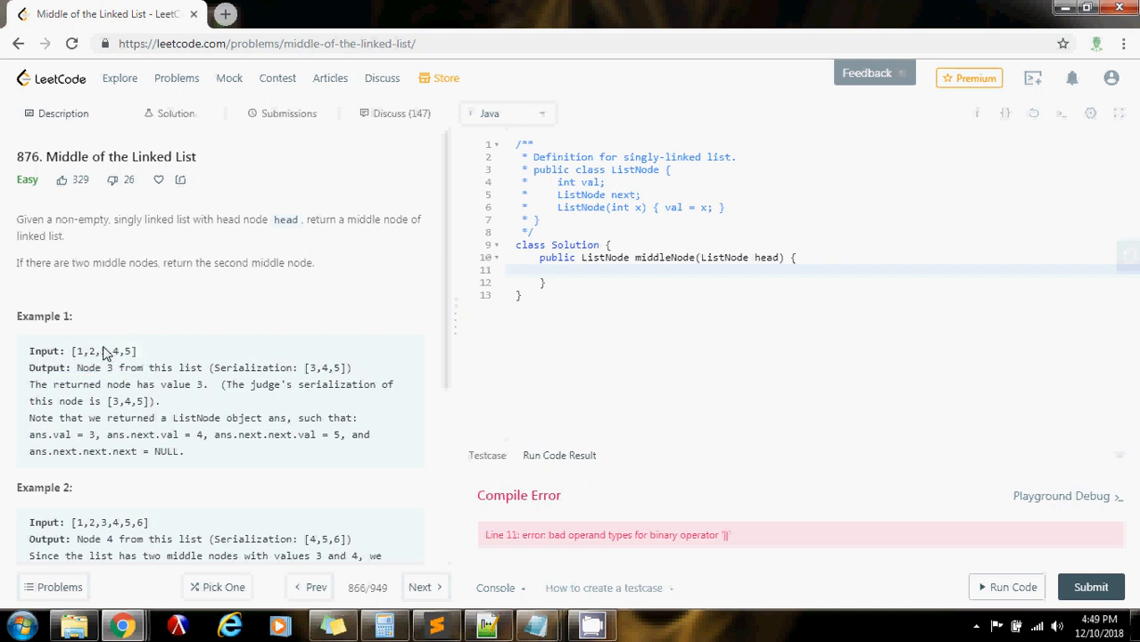
double_click(98, 350)
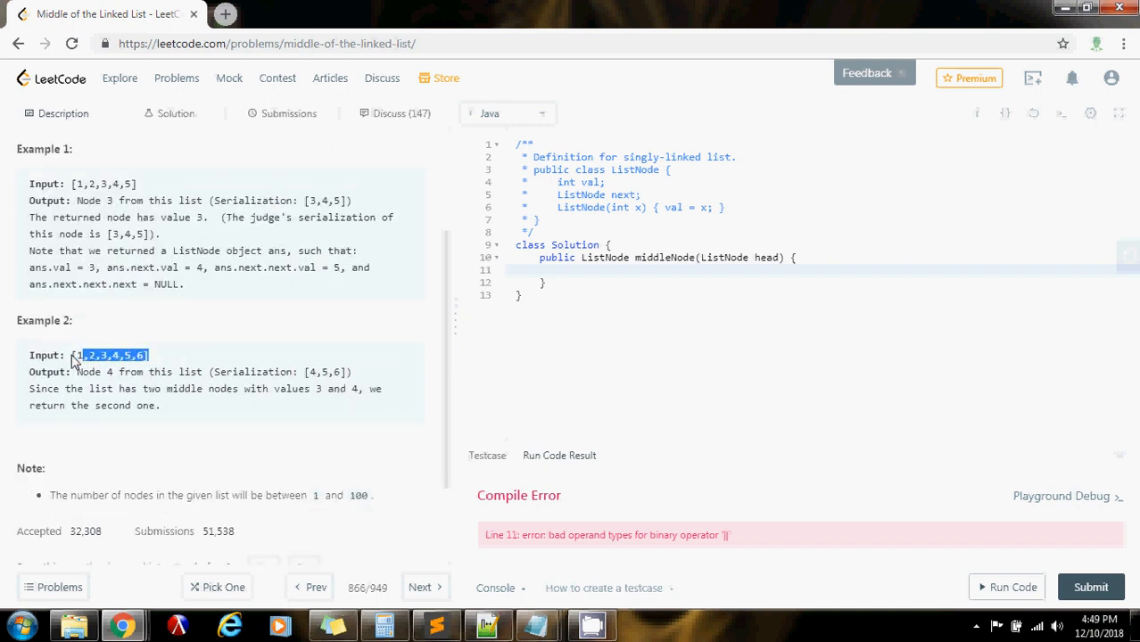
left_click(143, 355)
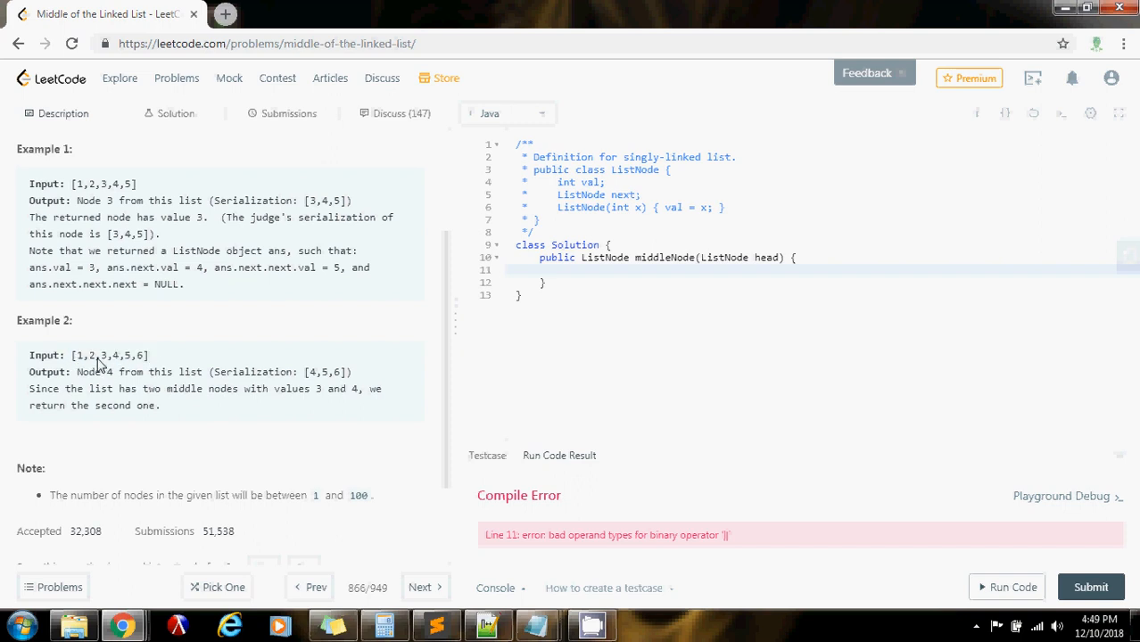
left_click_drag(100, 354, 111, 373)
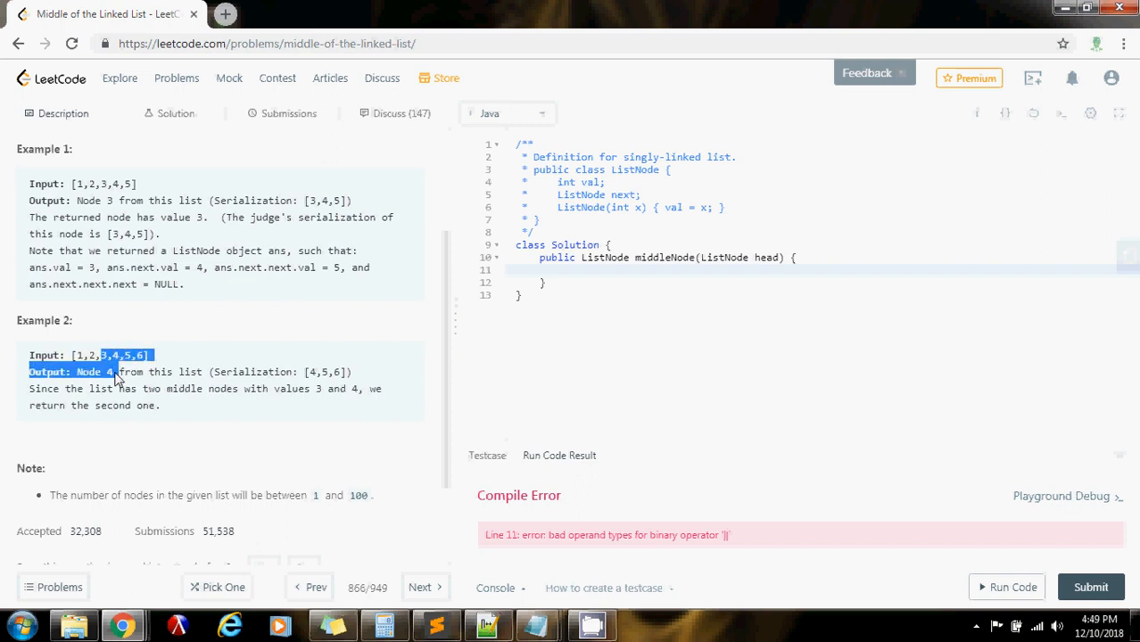
left_click(115, 367)
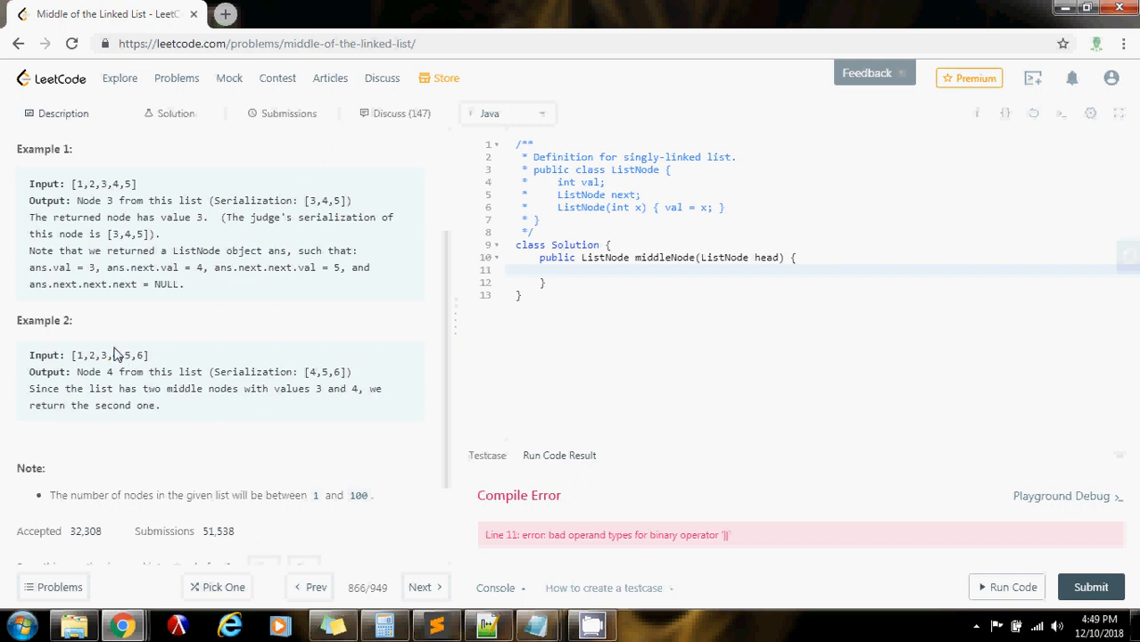
mouse_move(176, 355)
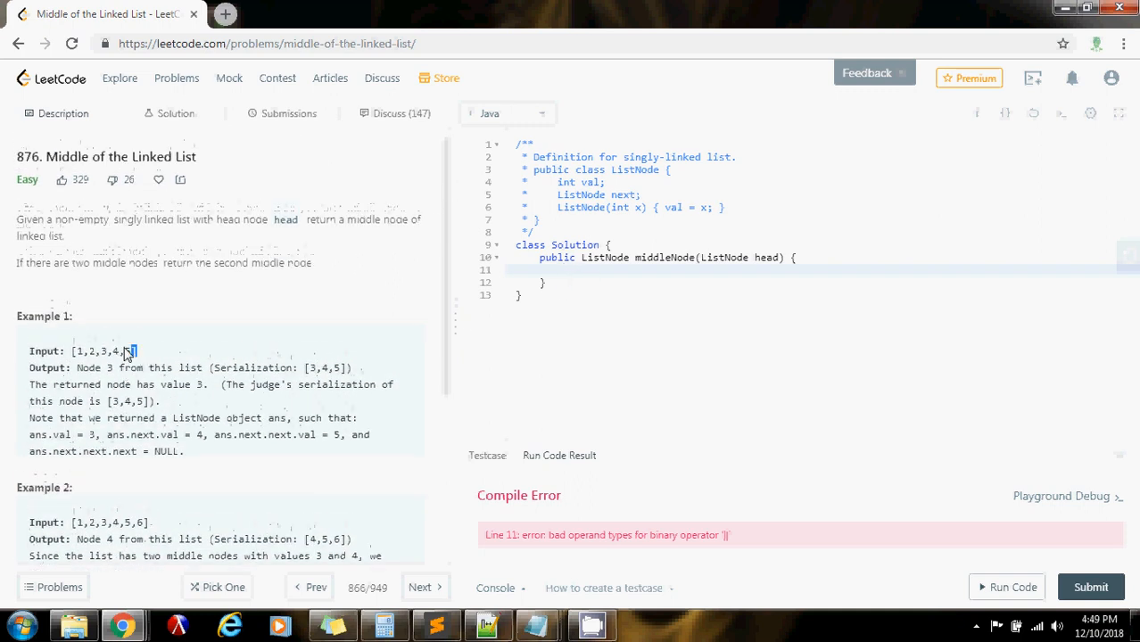
double_click(101, 349)
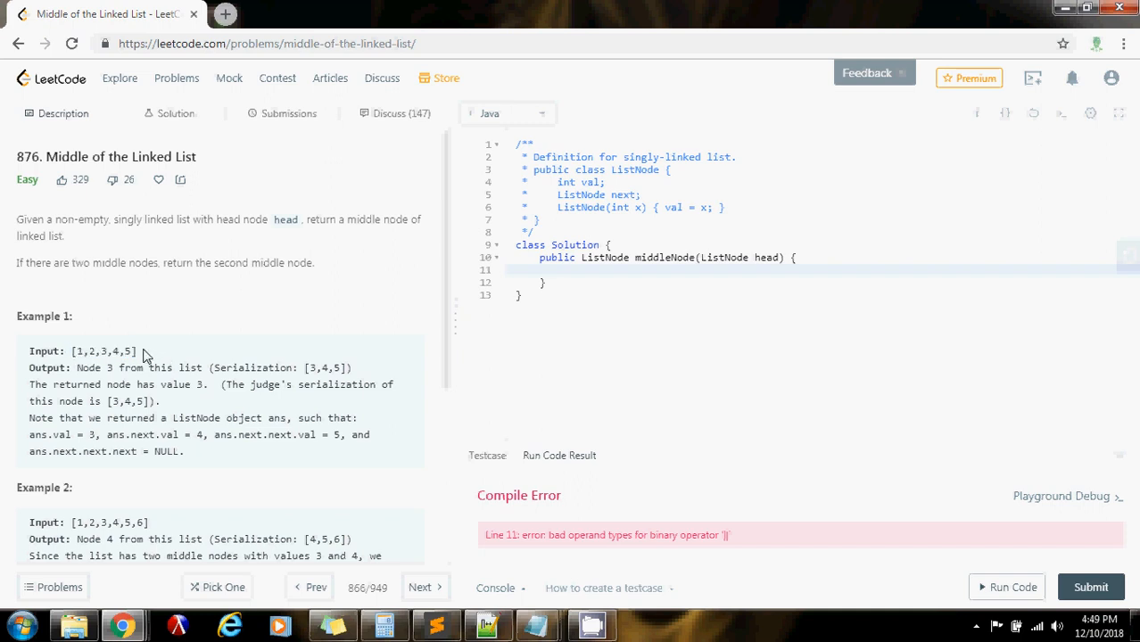
double_click(100, 350)
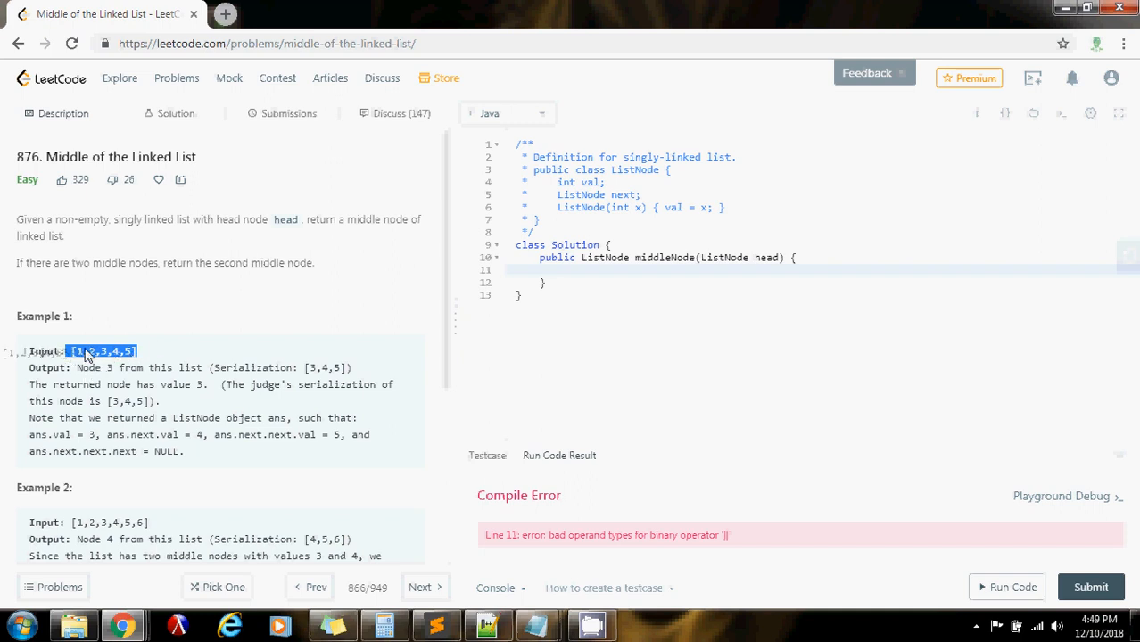
mouse_move(150, 353)
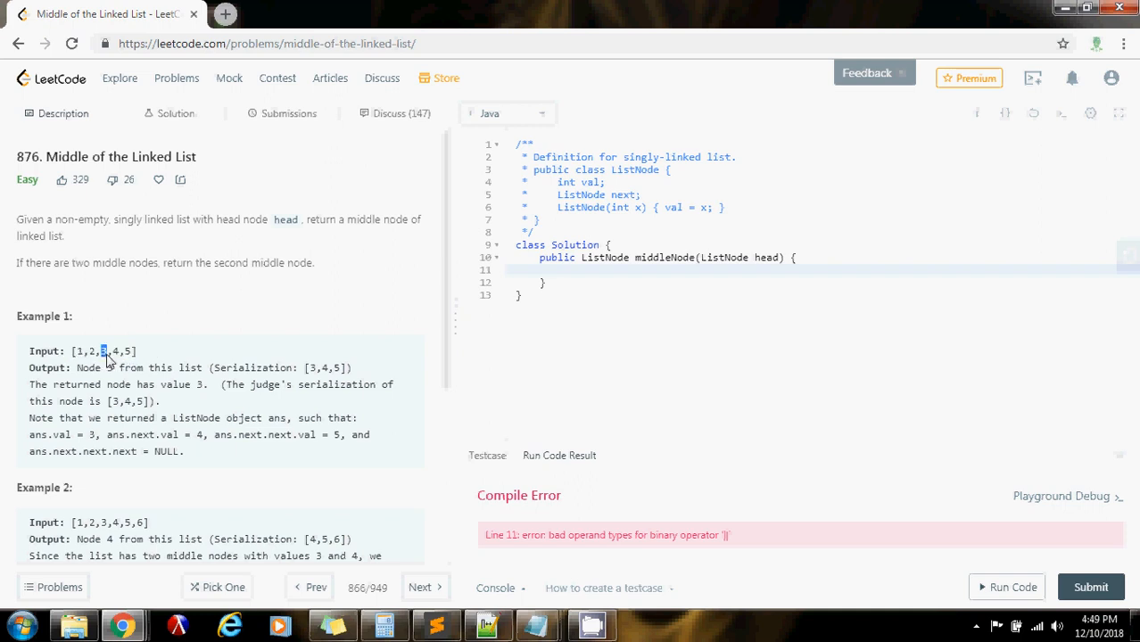
mouse_move(150, 357)
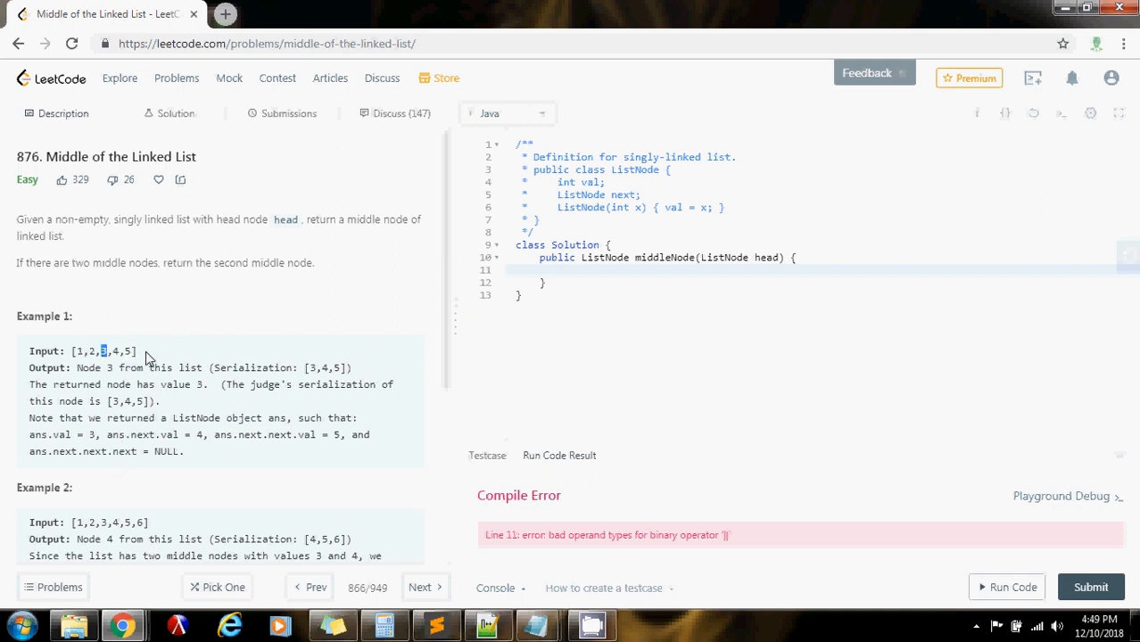
triple_click(105, 349)
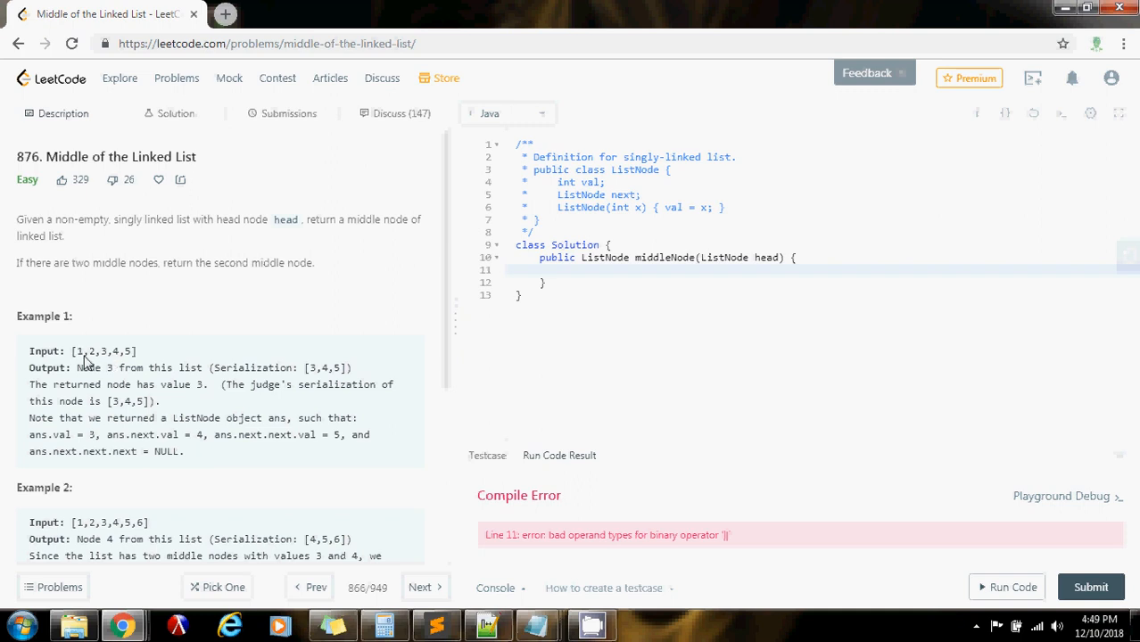
double_click(77, 349)
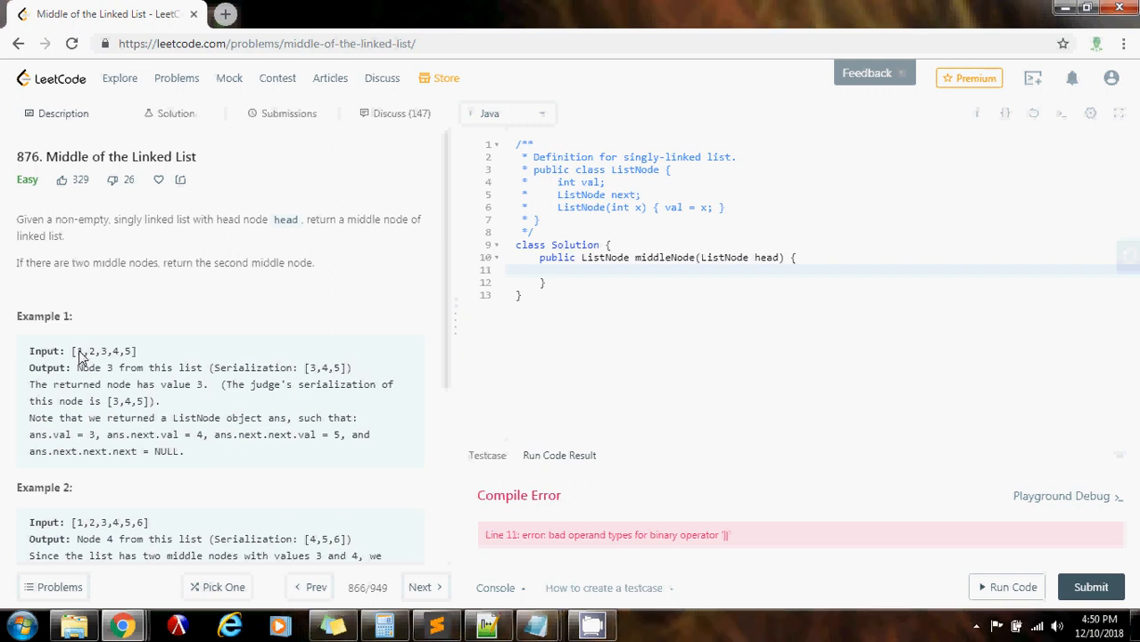
mouse_move(82, 358)
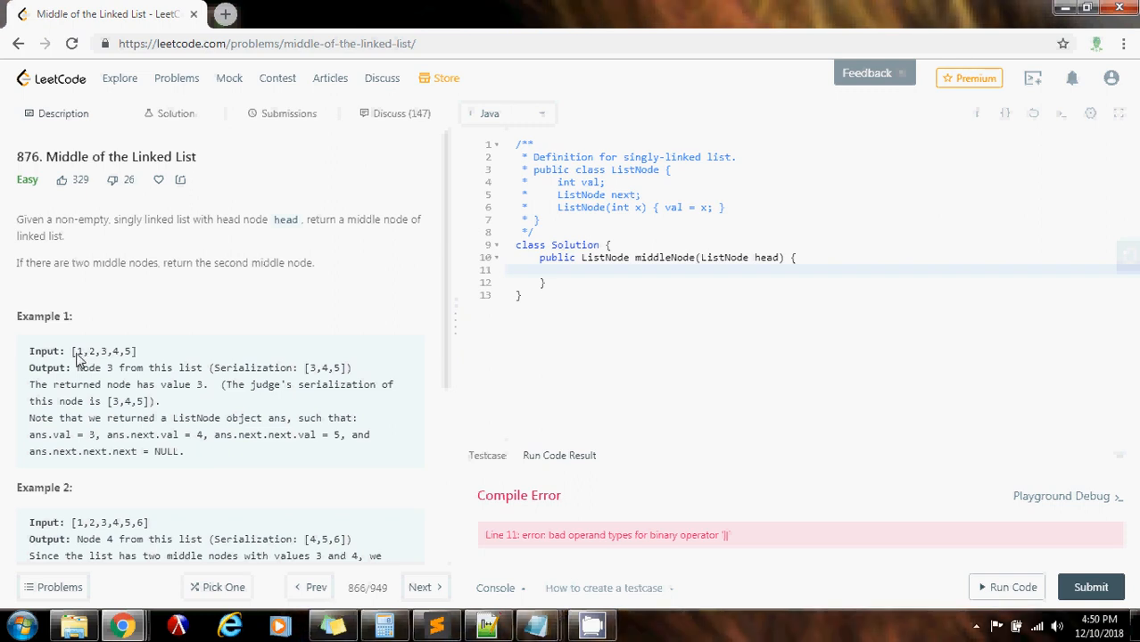
mouse_move(95, 357)
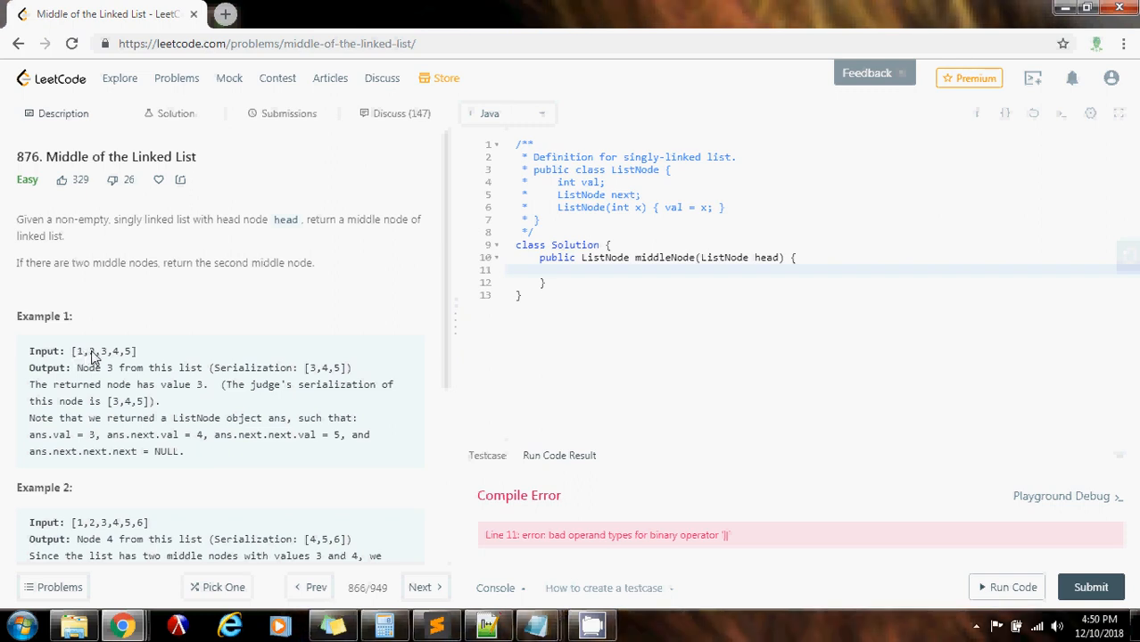
mouse_move(89, 357)
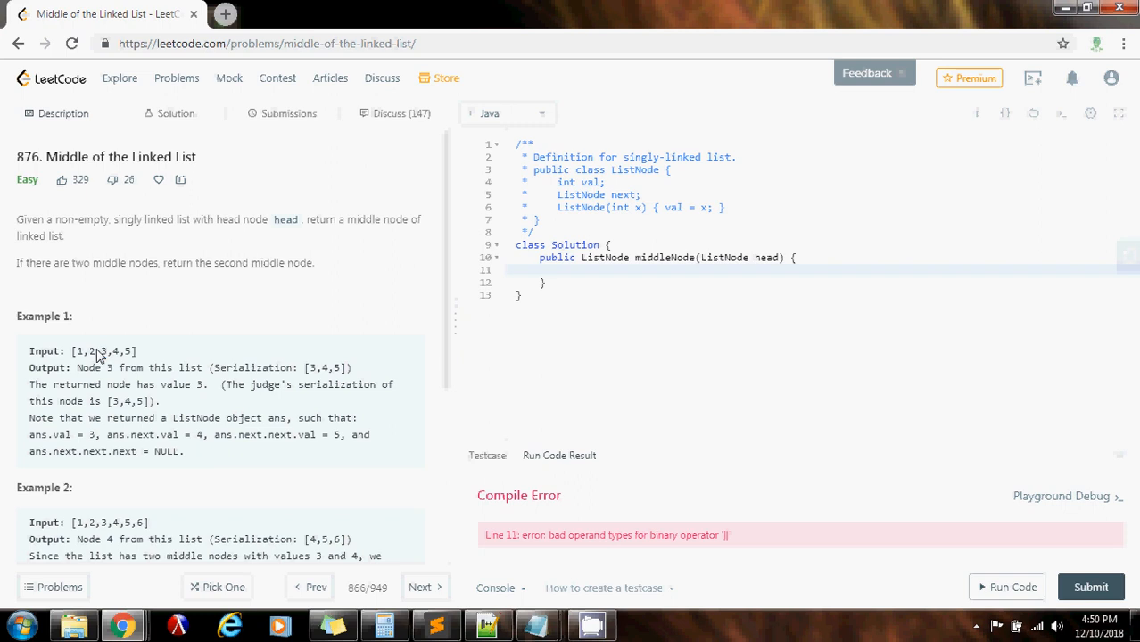
mouse_move(105, 358)
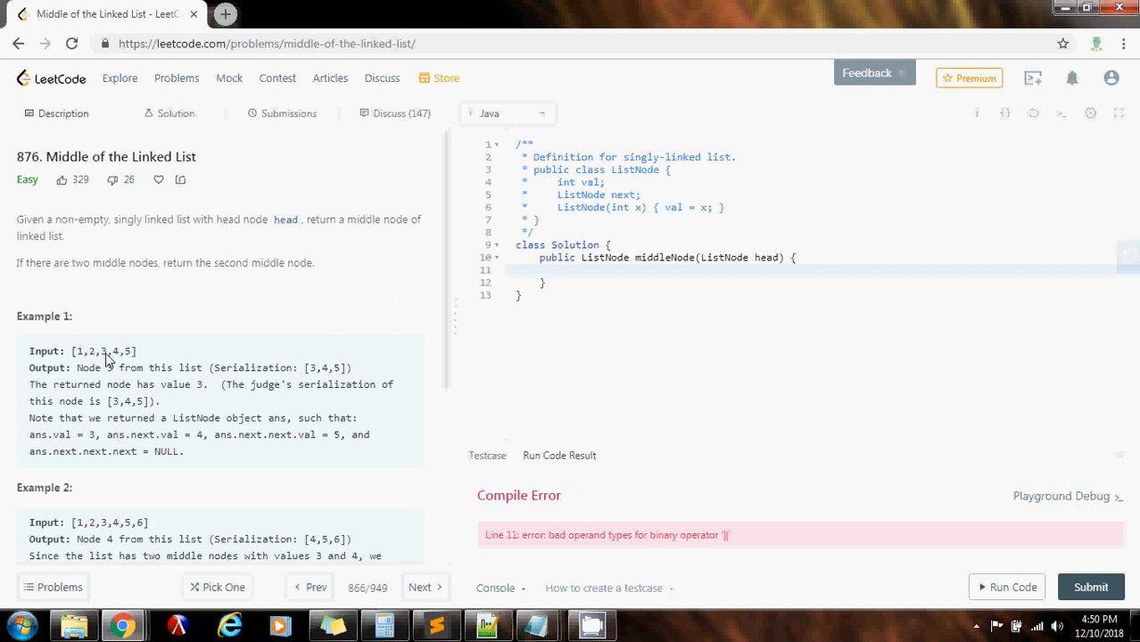
double_click(129, 350)
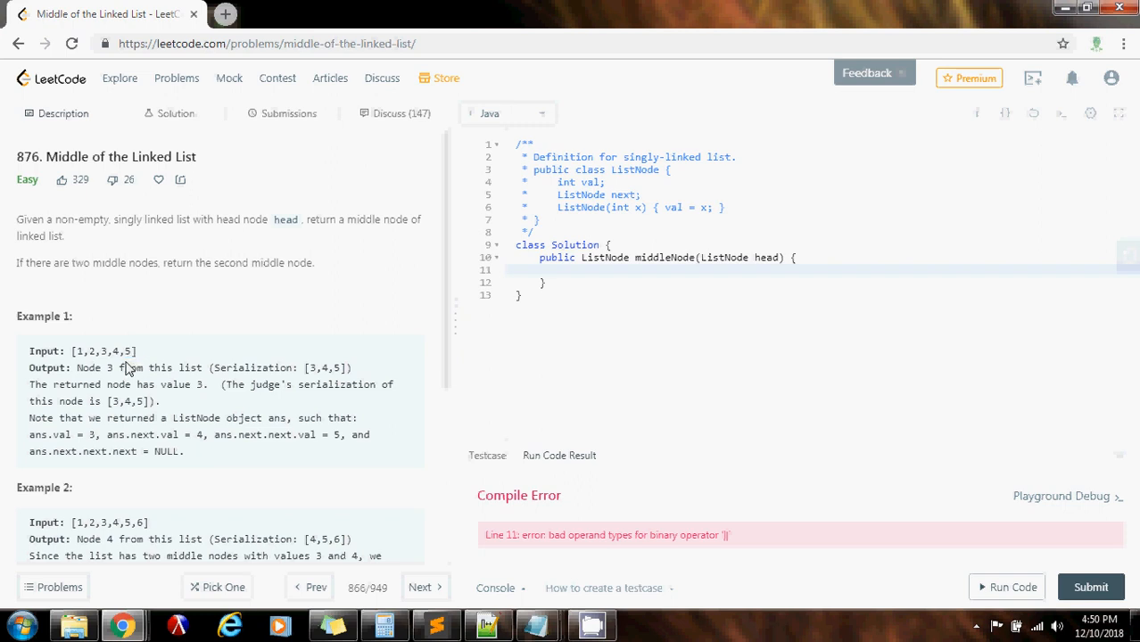
mouse_move(105, 359)
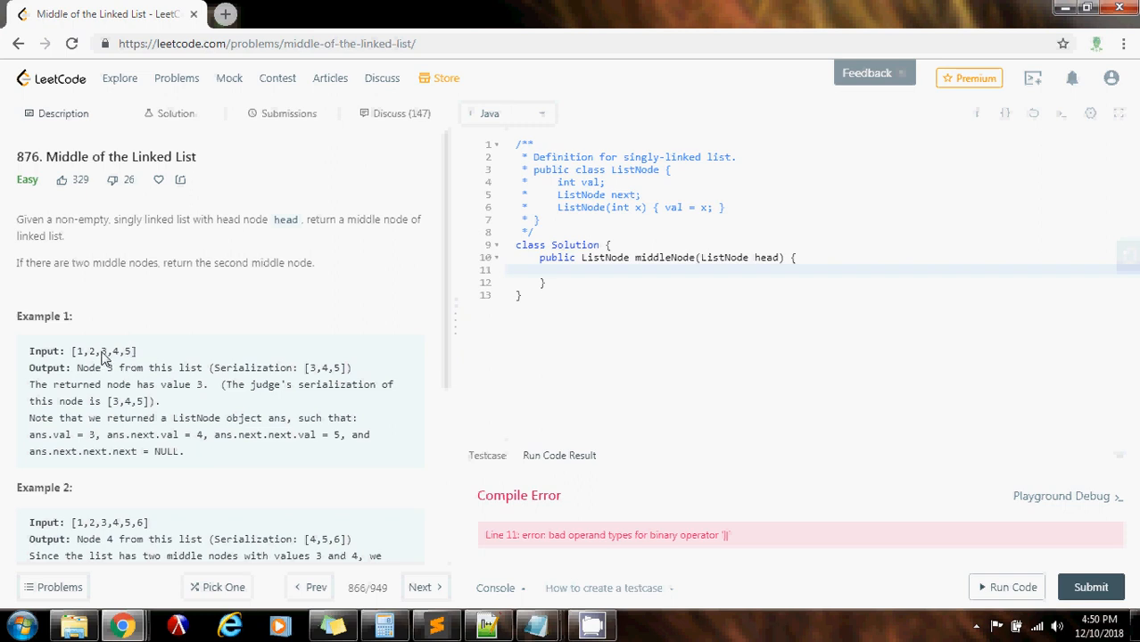
double_click(100, 350)
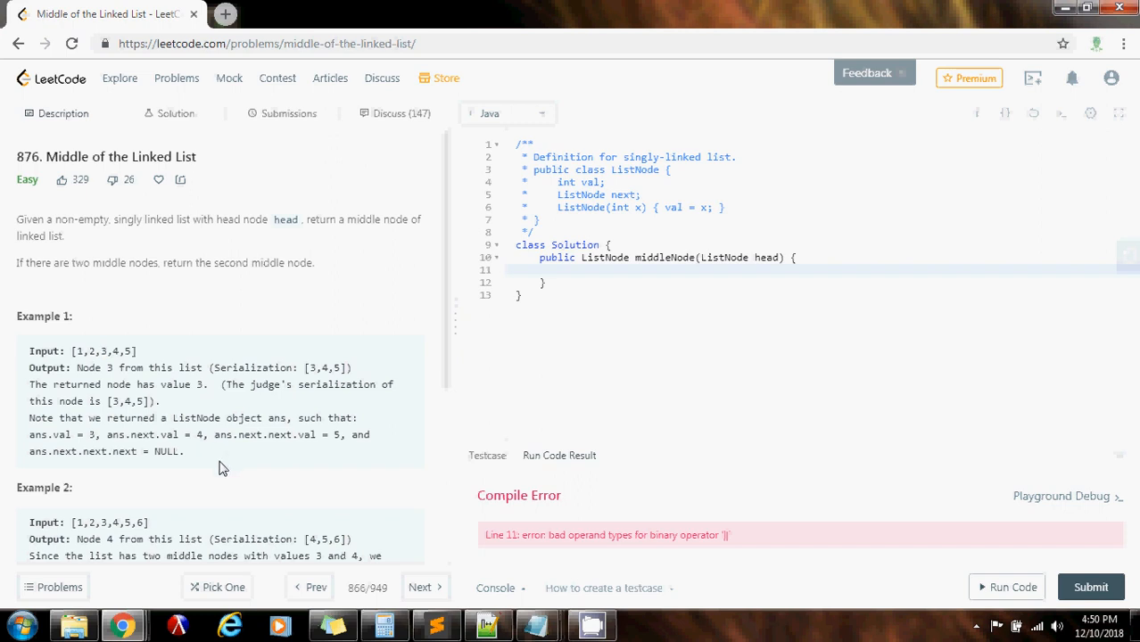
Add a guard that returns head when head or head.next is null.
left_click(588, 270)
type("if (head")
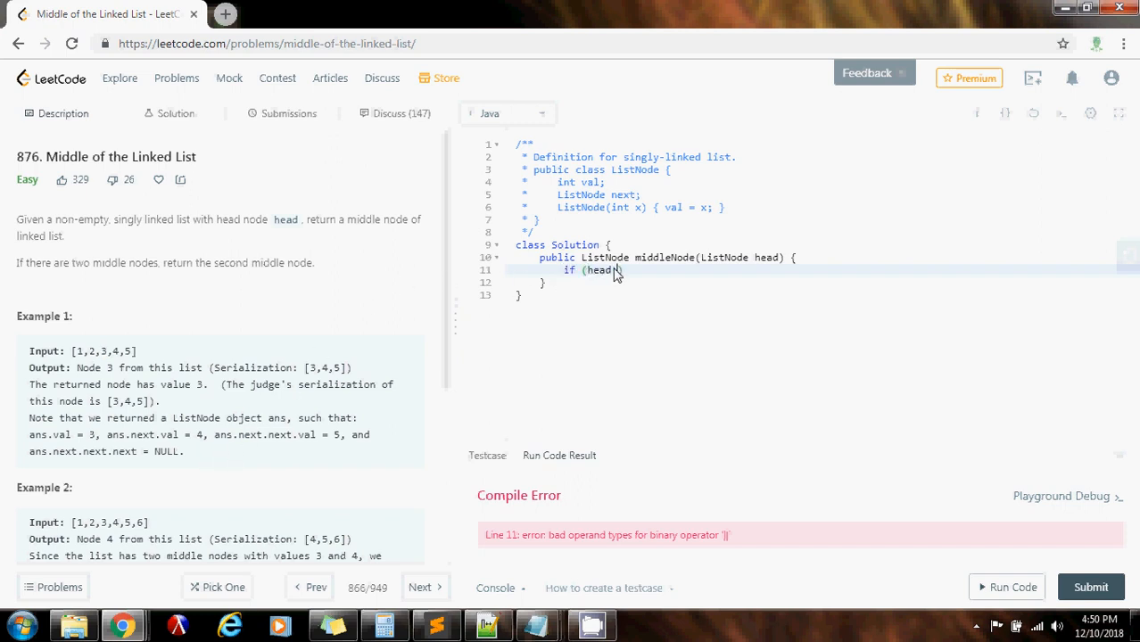
type("== null")
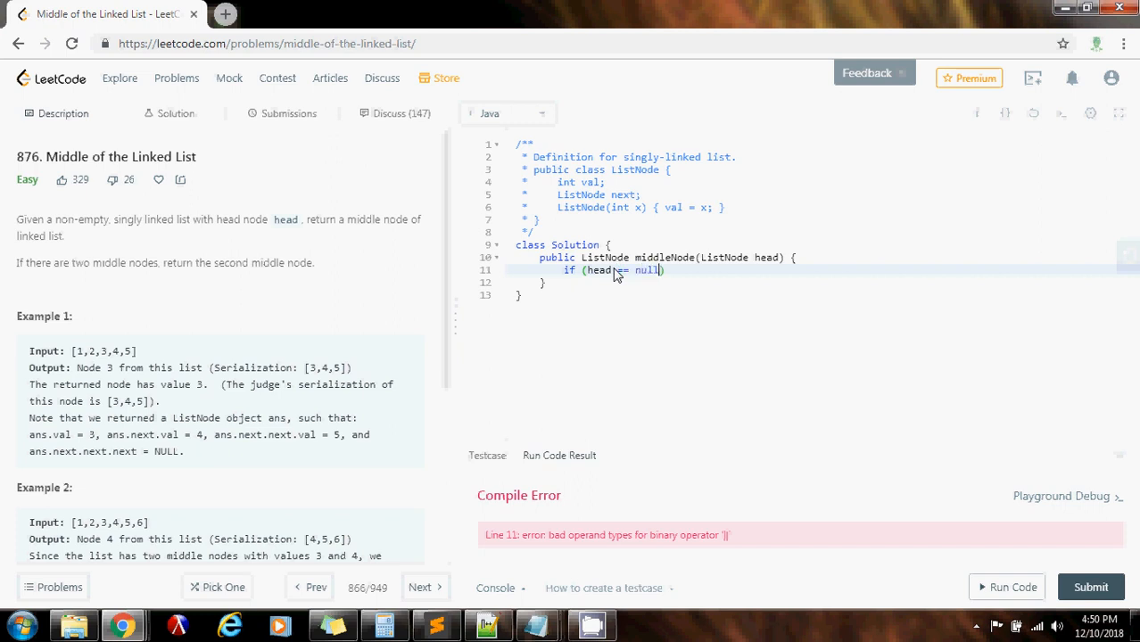
type("|| head.next ==")
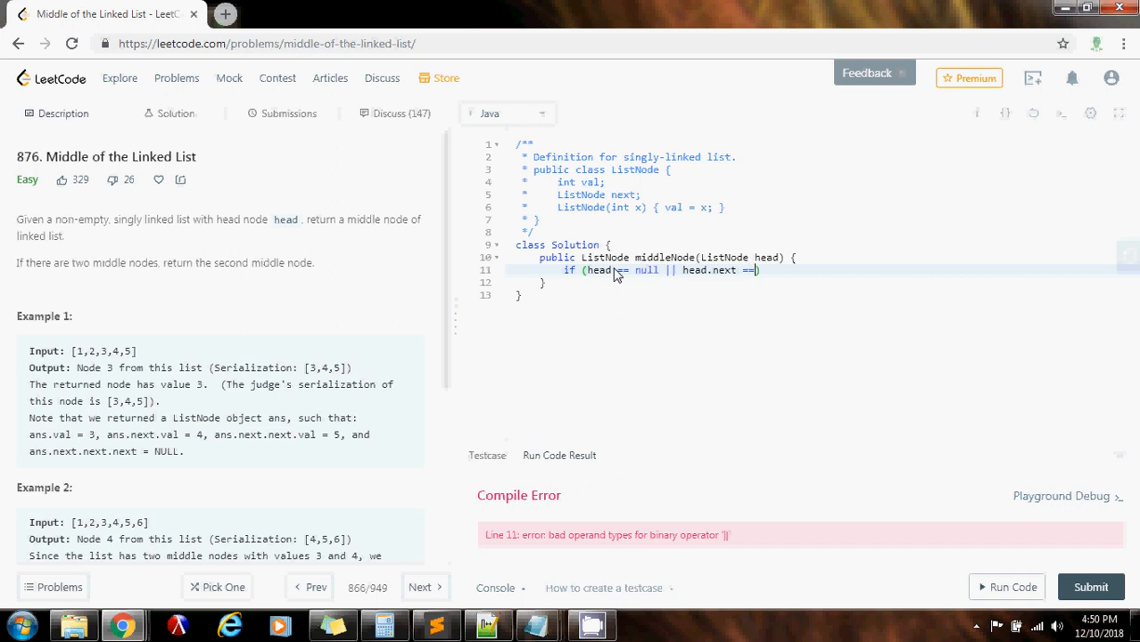
type("null)")
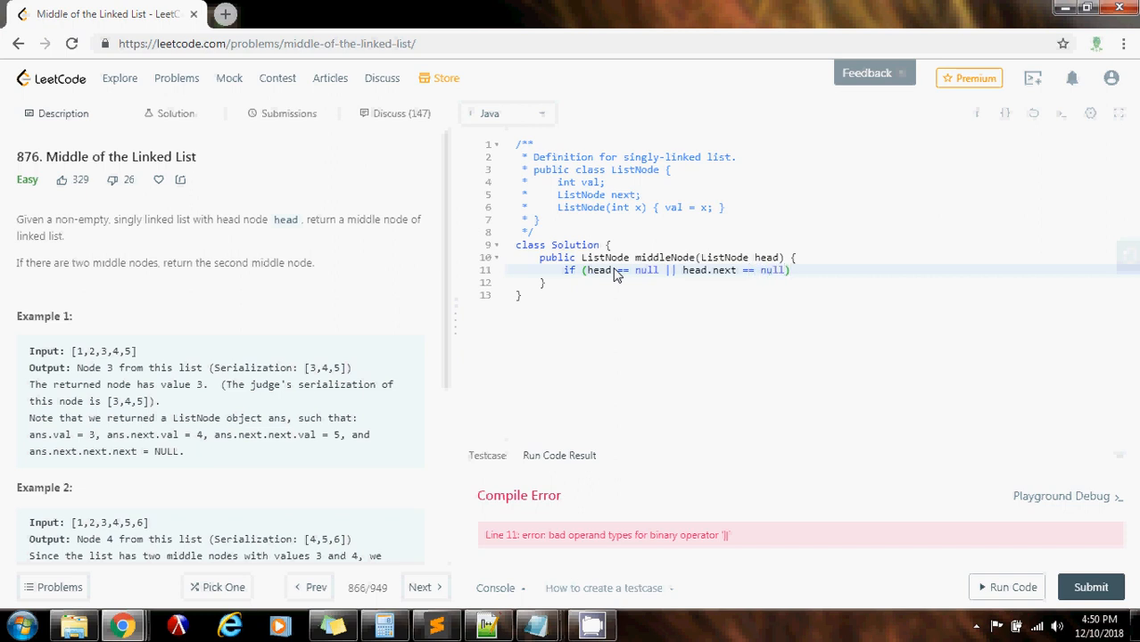
type("return")
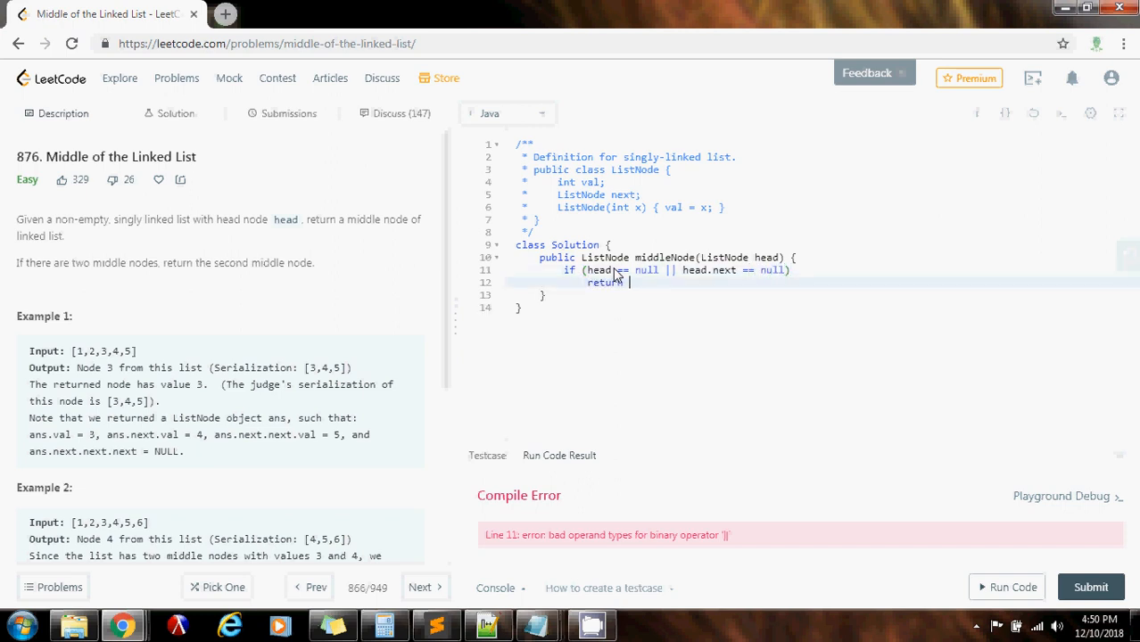
type("head;")
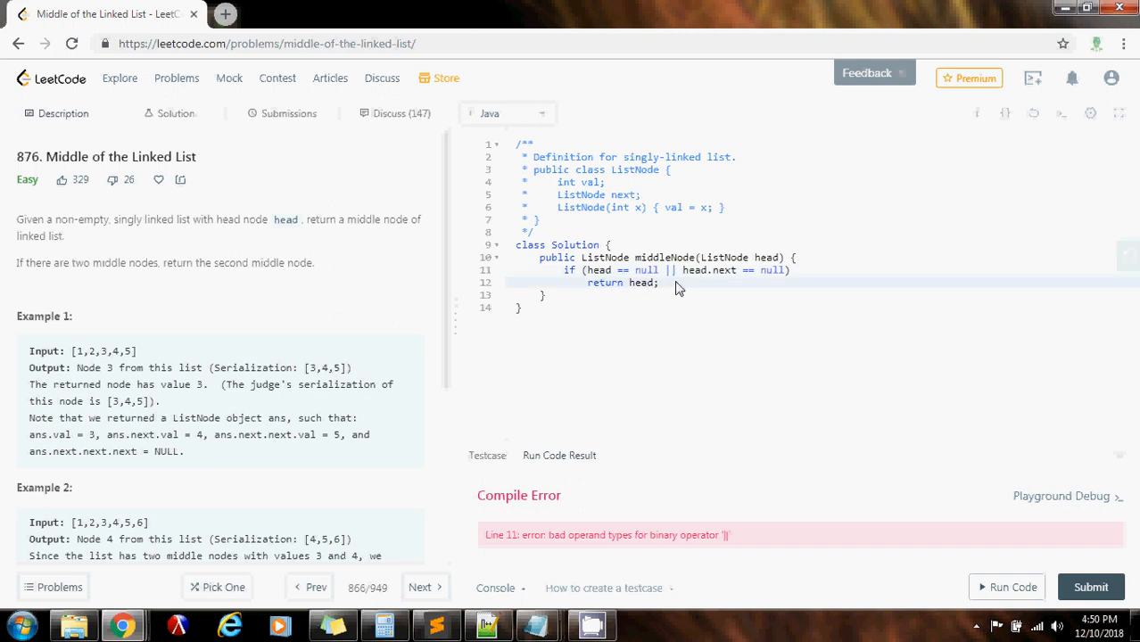
Declare ListNode slow = head; and ListNode fast = head; and select the two declarations.
type("List")
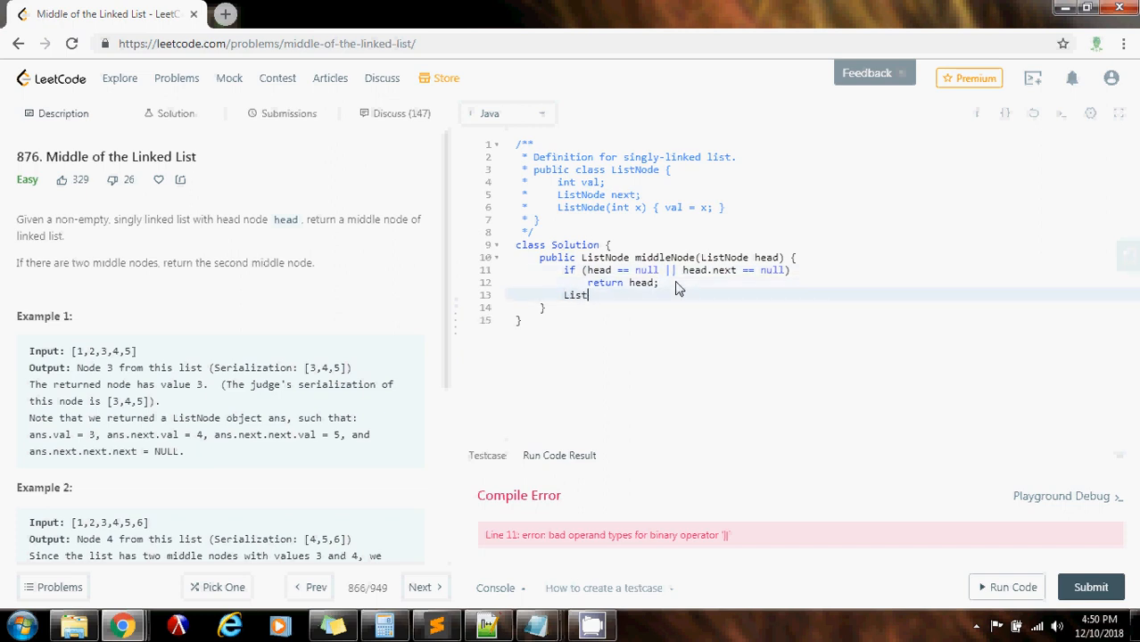
type("Node slow =")
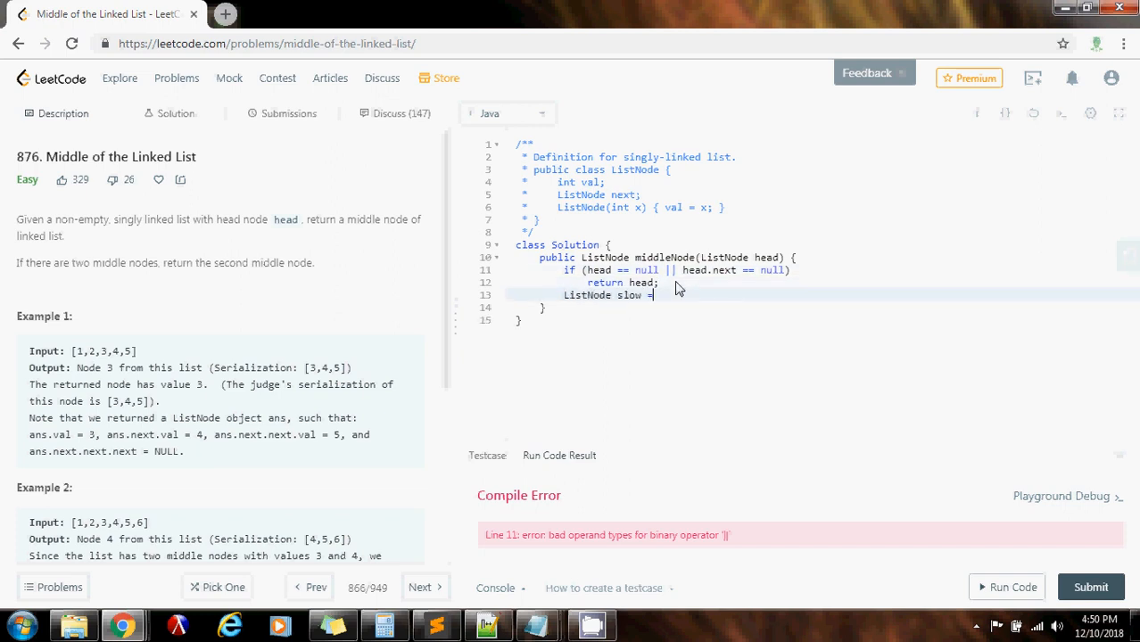
type("head;")
type("ListNode fast")
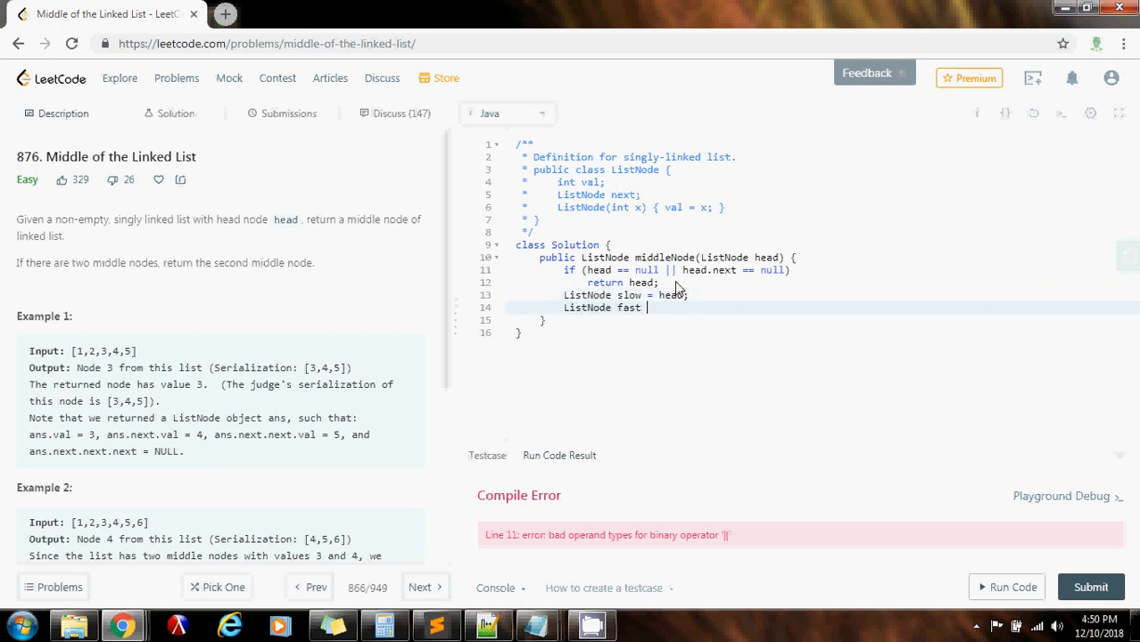
type("= head;")
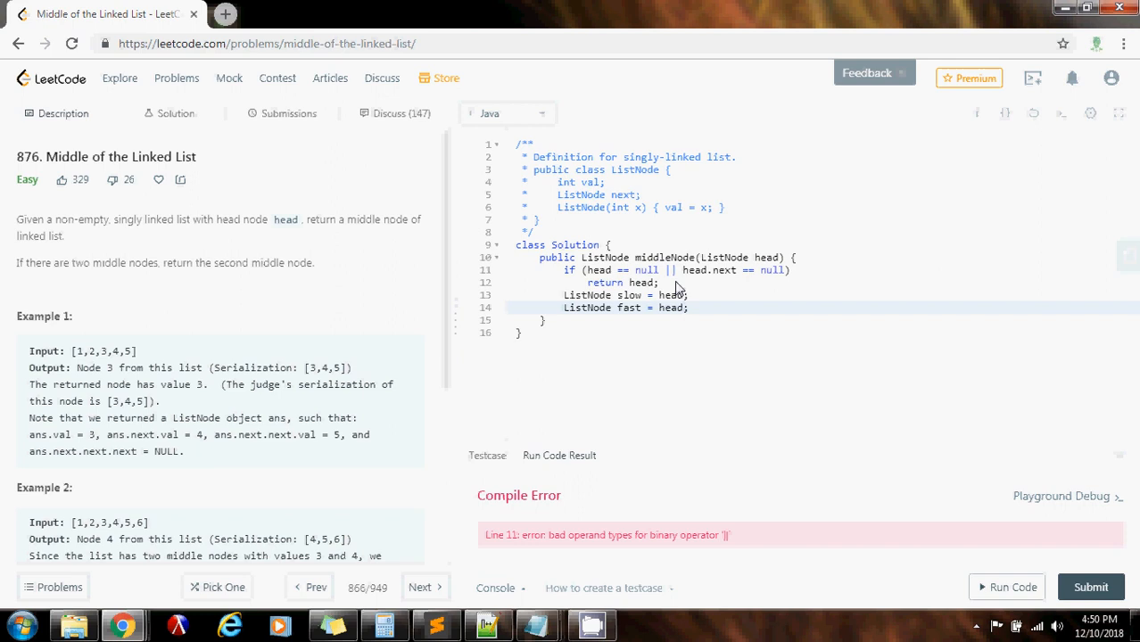
left_click(687, 307)
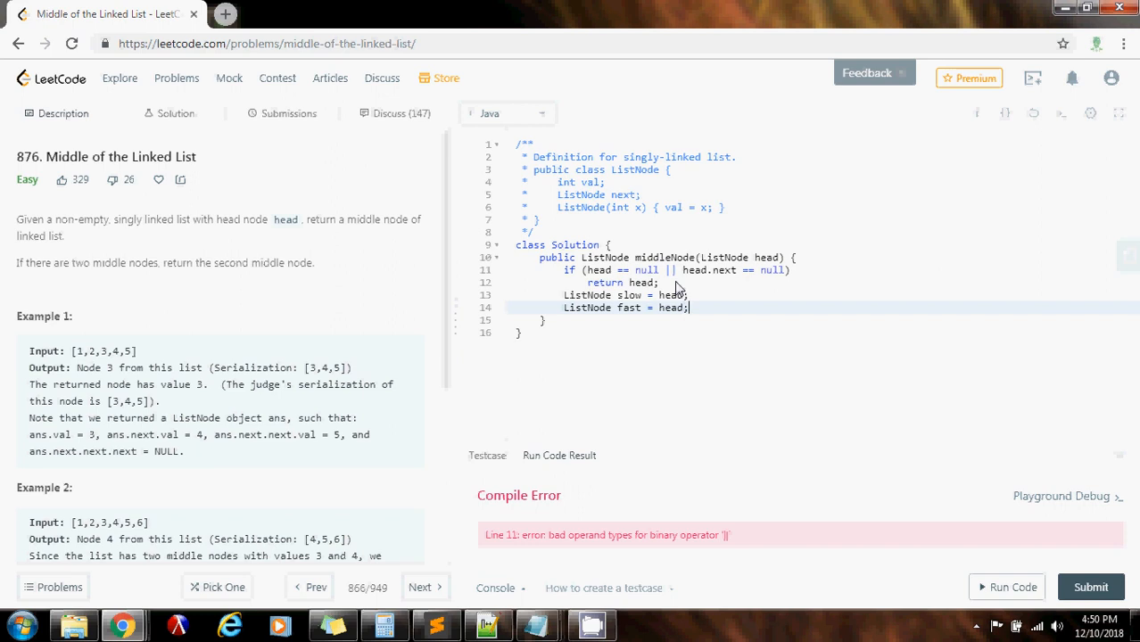
mouse_move(616, 303)
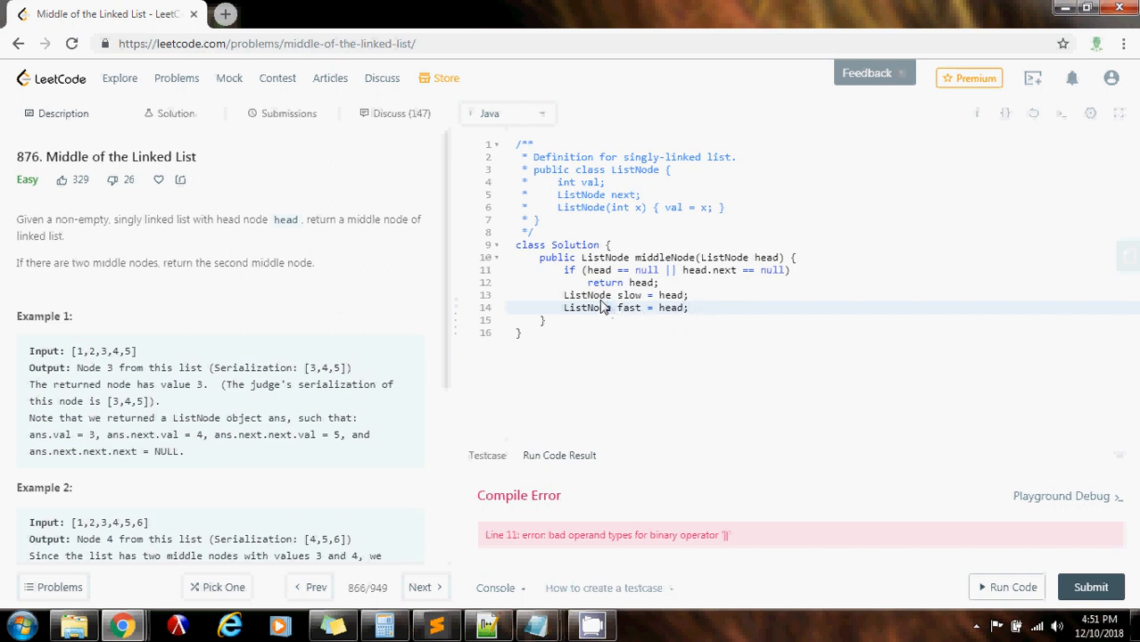
left_click_drag(597, 307, 692, 307)
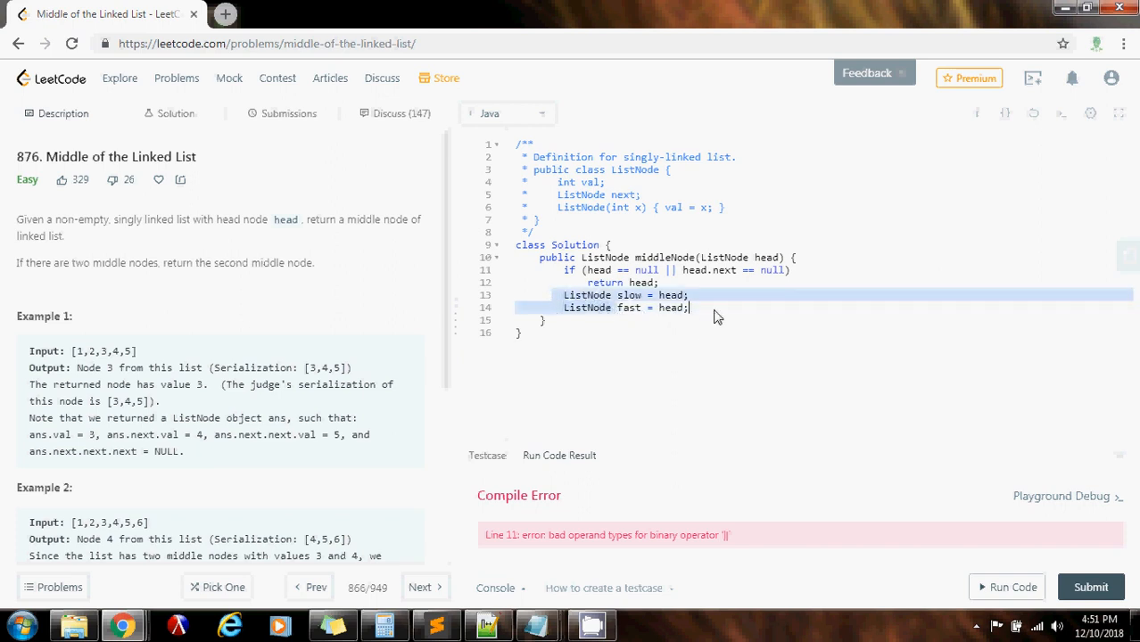
Write the loop header while (fast != null && fast.next != null).
type("while (fast)")
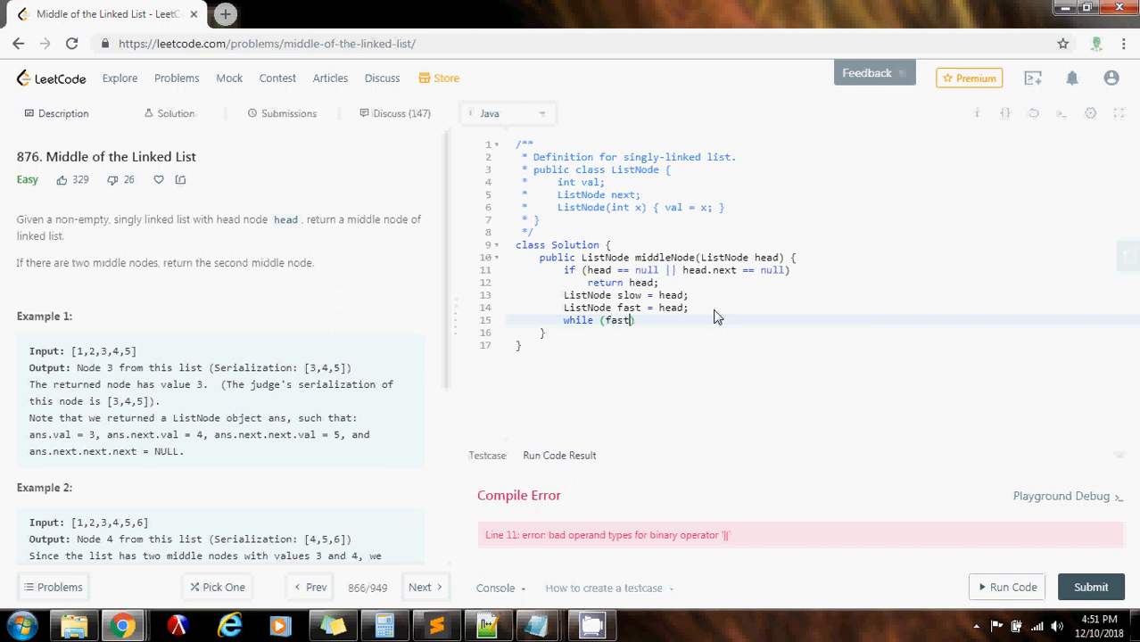
type("!= null && fast.next != null")
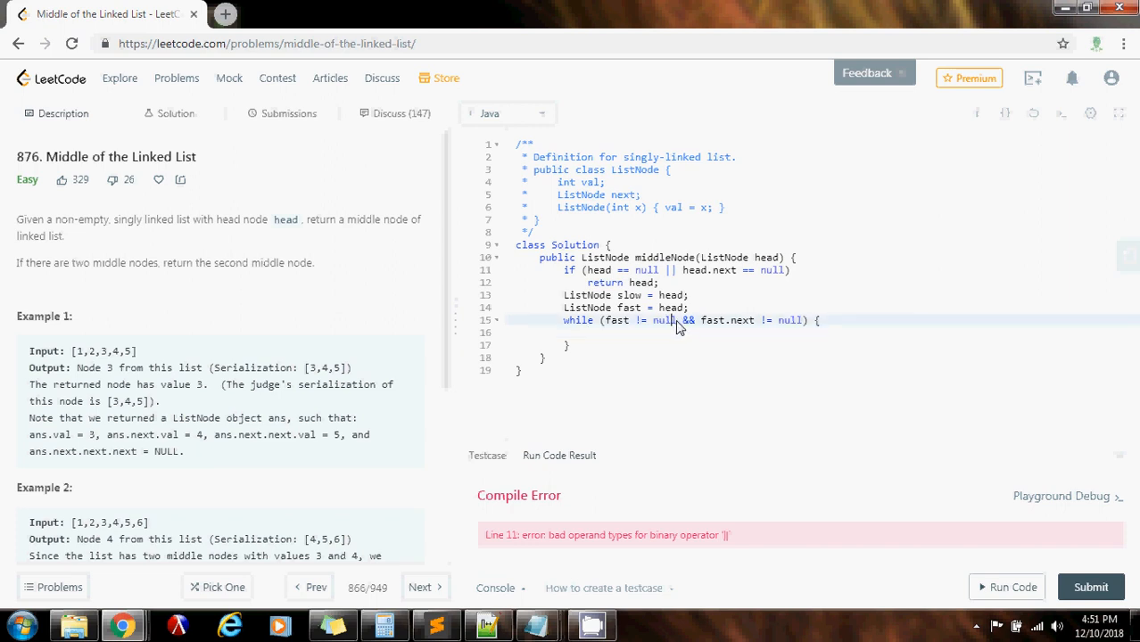
mouse_move(675, 330)
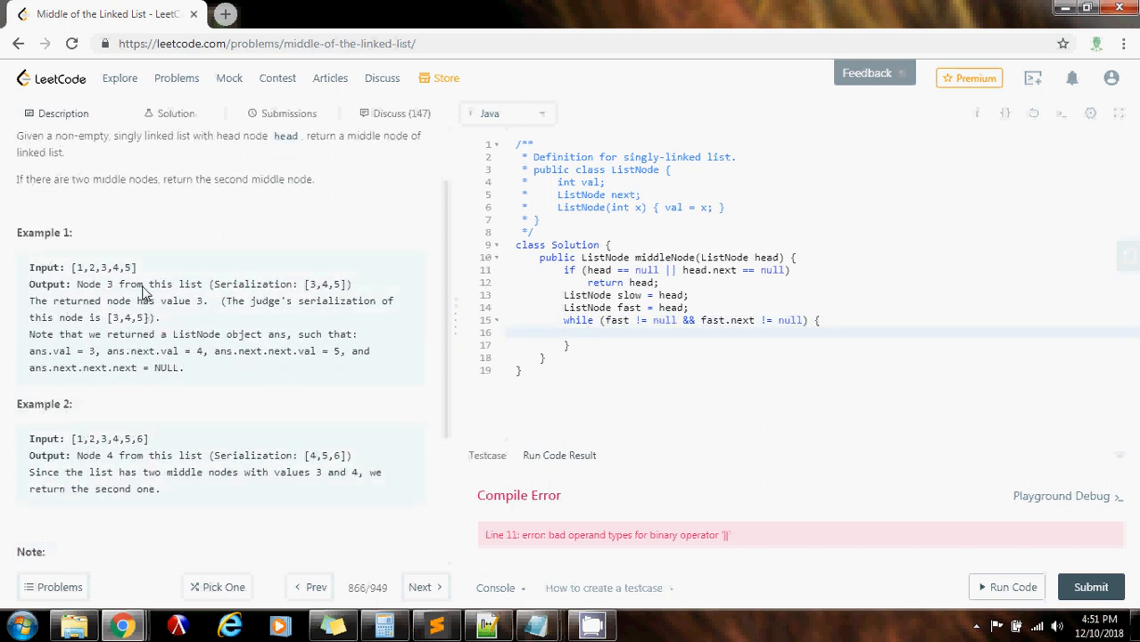
double_click(102, 267)
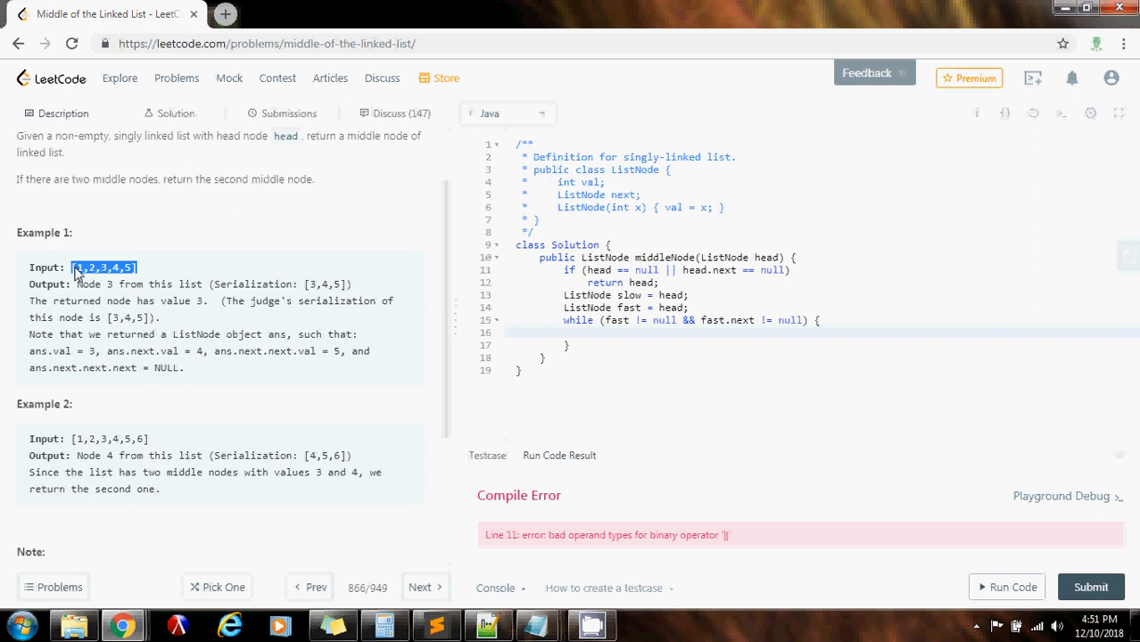
mouse_move(143, 268)
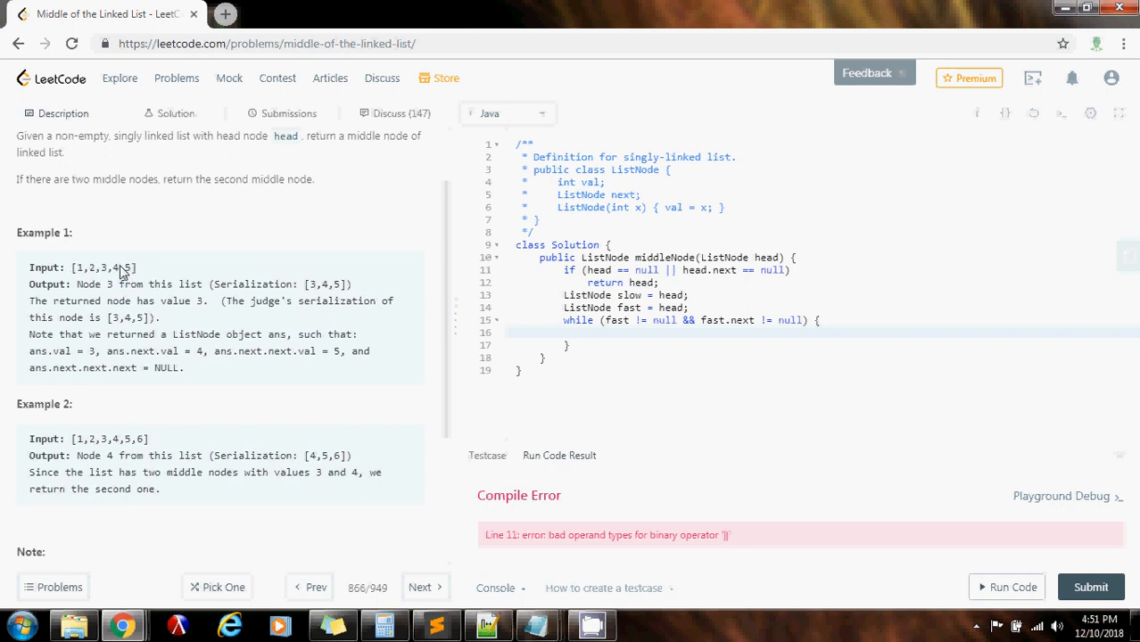
double_click(129, 267)
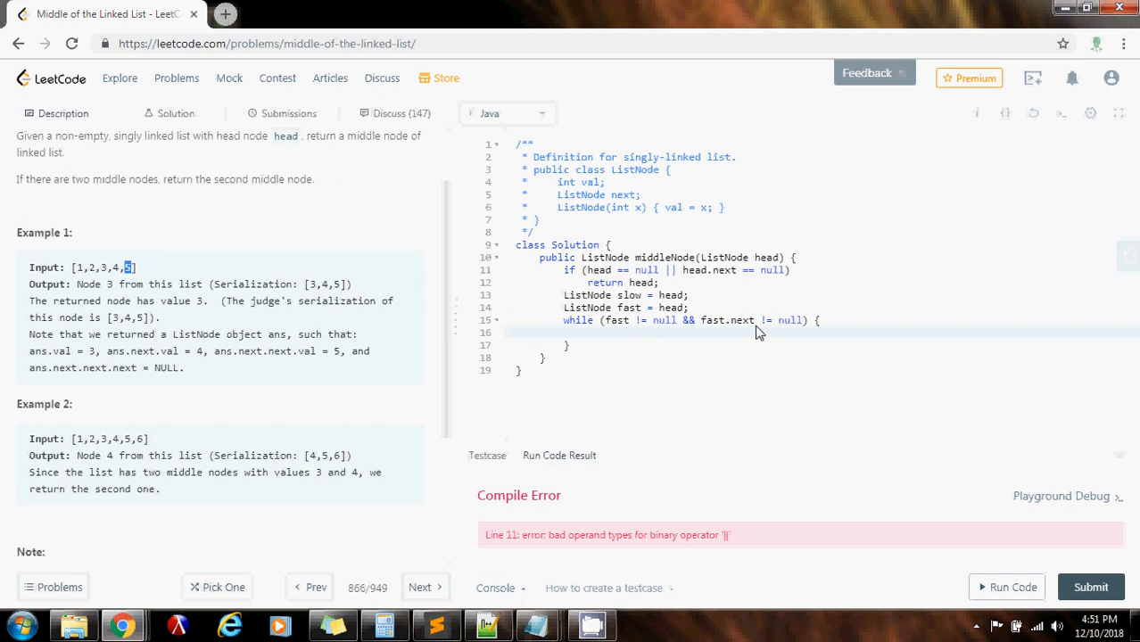
mouse_move(778, 332)
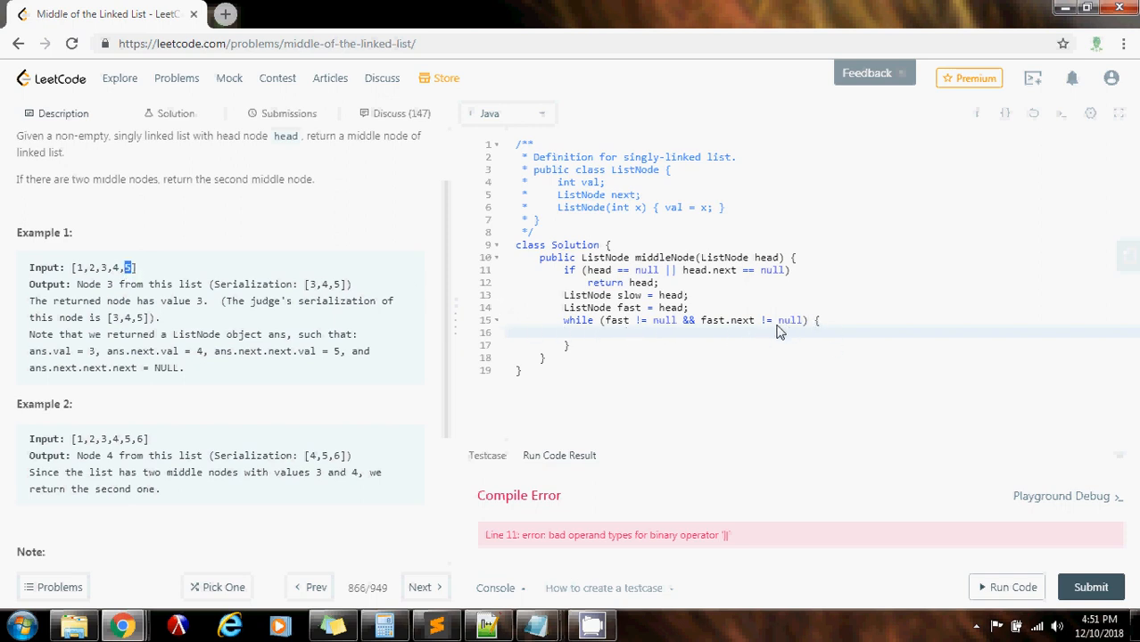
mouse_move(740, 337)
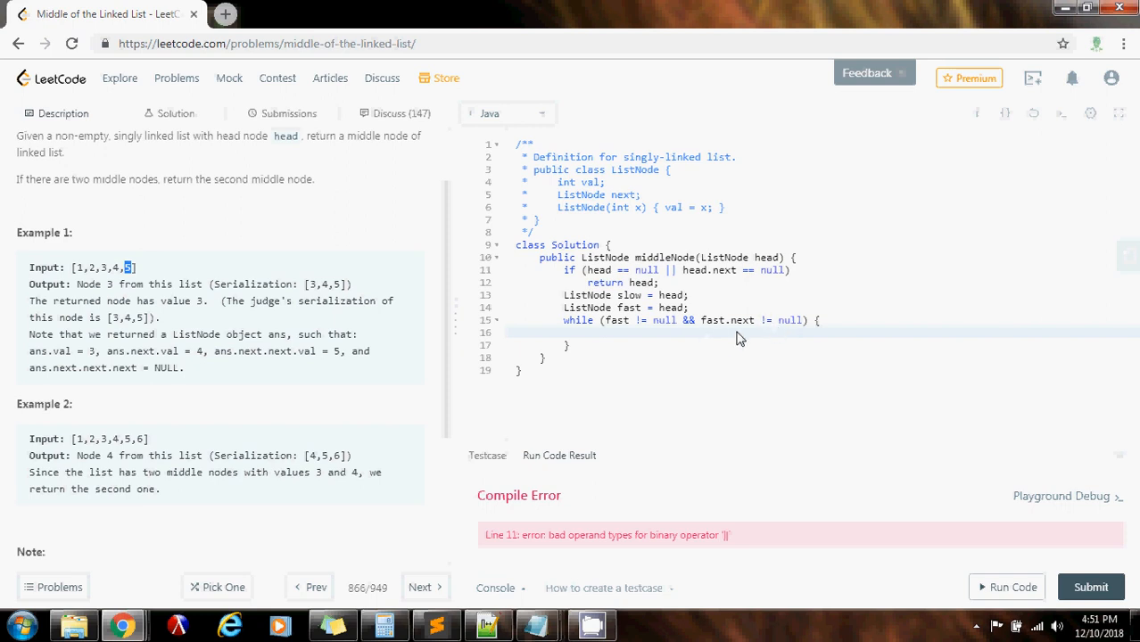
scroll("down", 3)
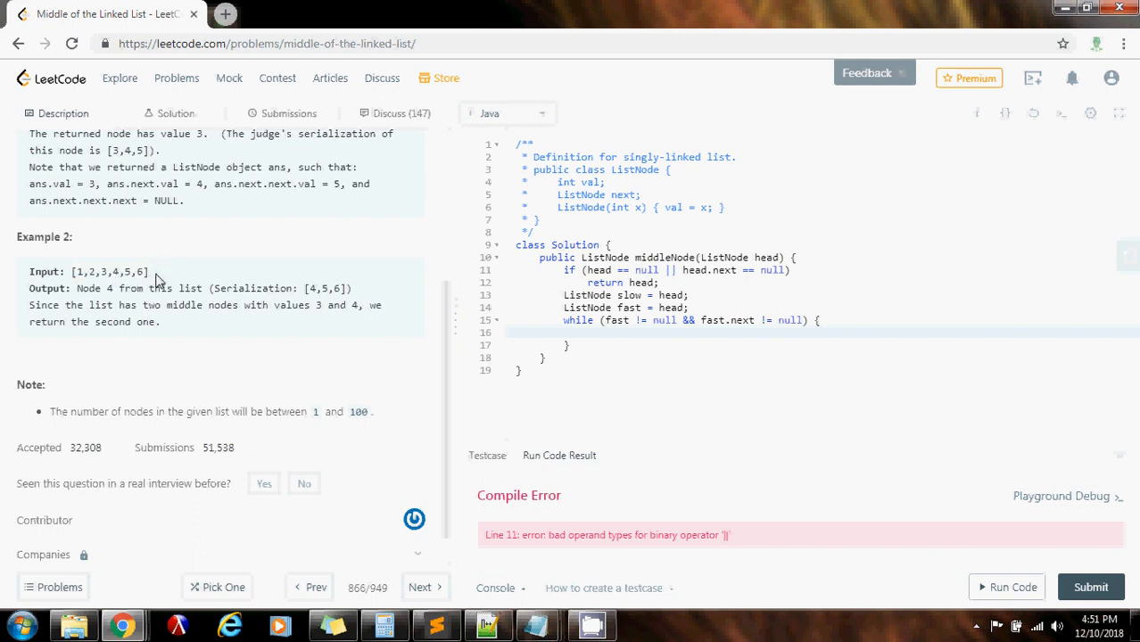
mouse_move(674, 330)
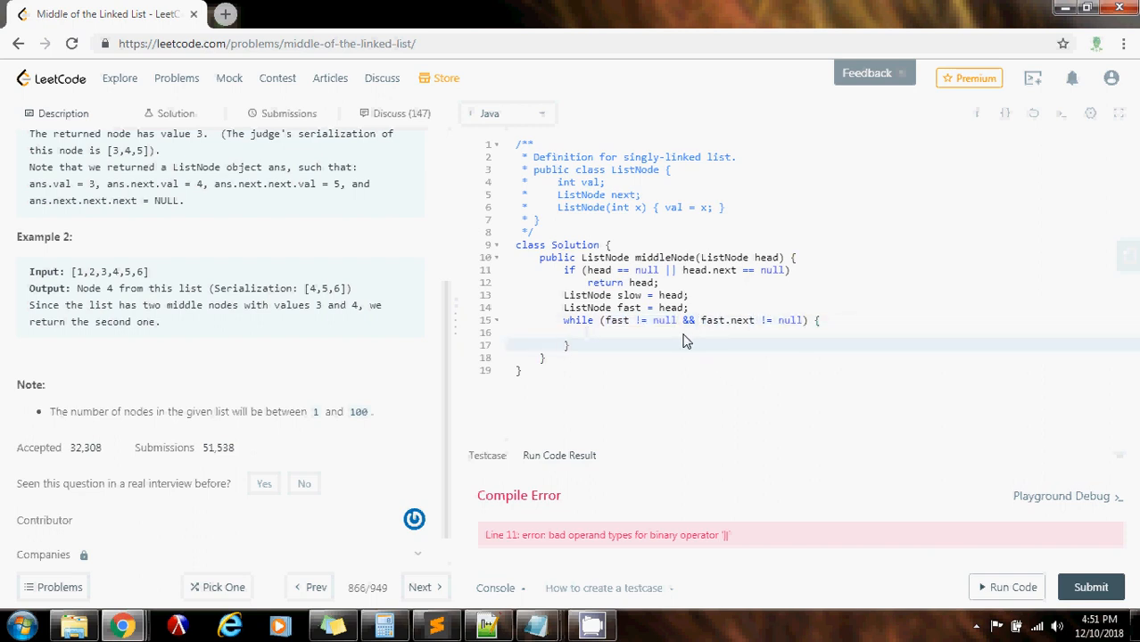
Write slow = slow.next; fast = fast.next.next; in the loop, return slow, and run it on the example.
type("slow")
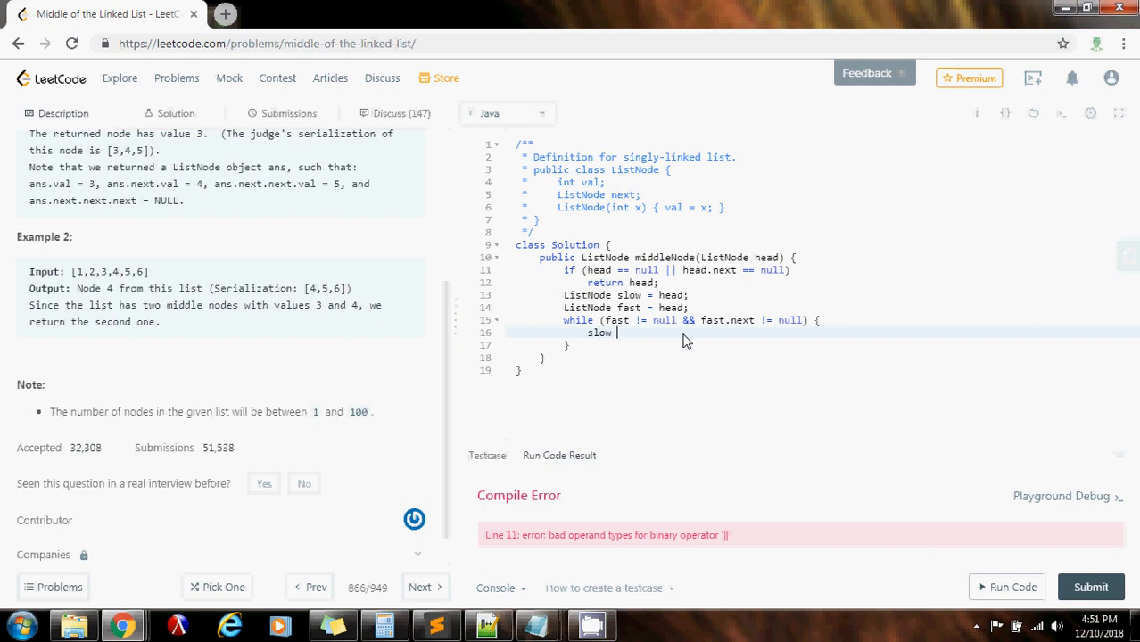
type("= slow")
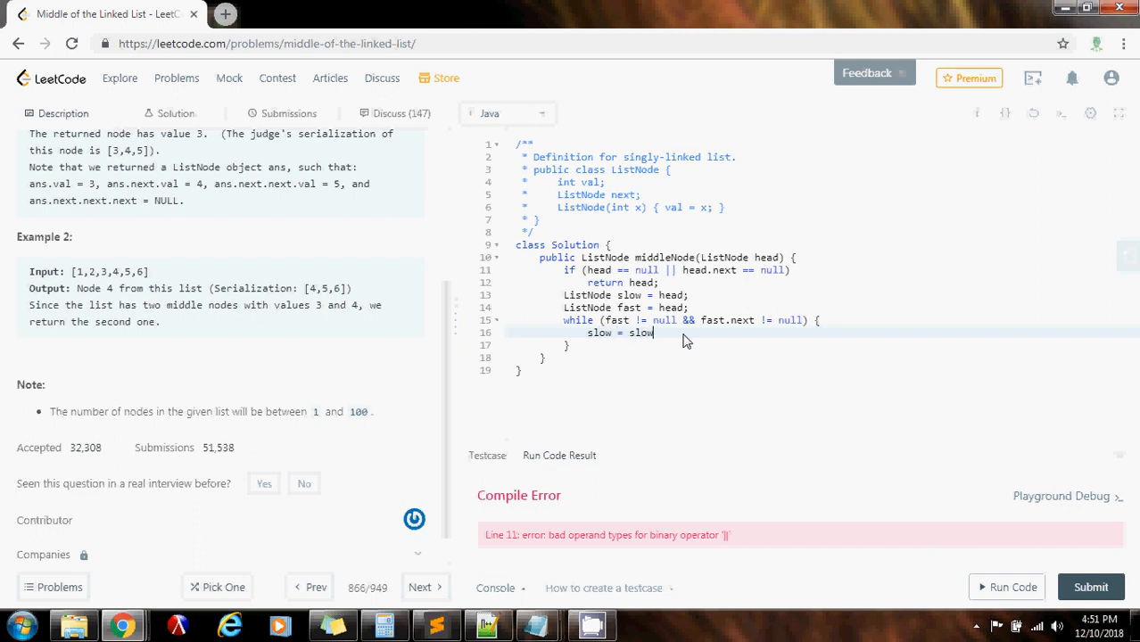
type(".next;")
type("fast =")
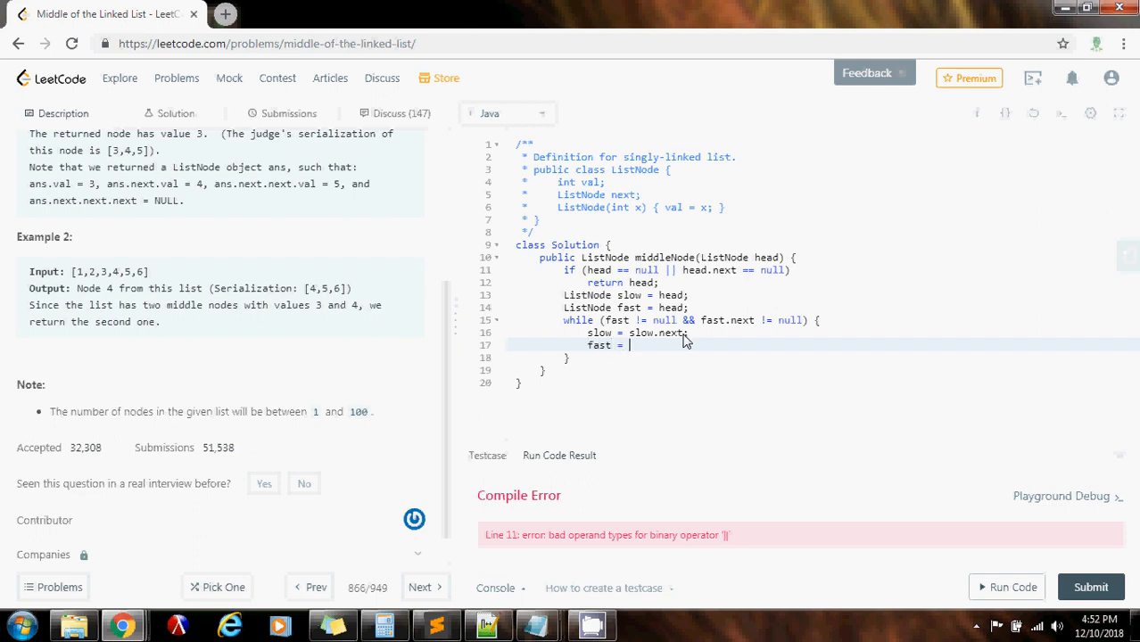
type("fast.next.next;")
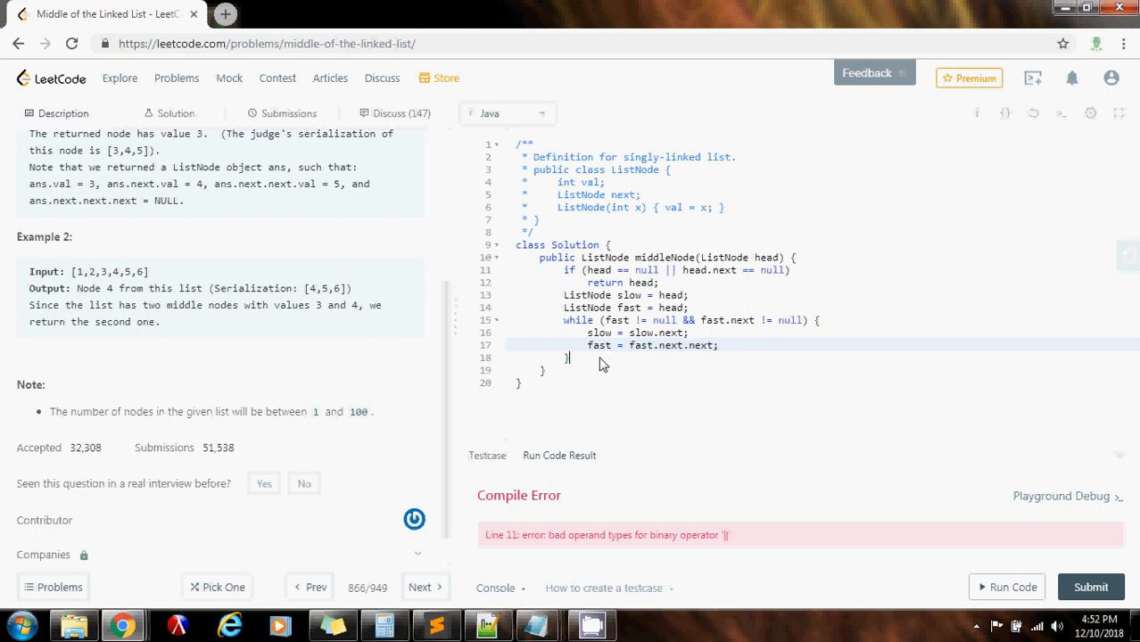
type("return")
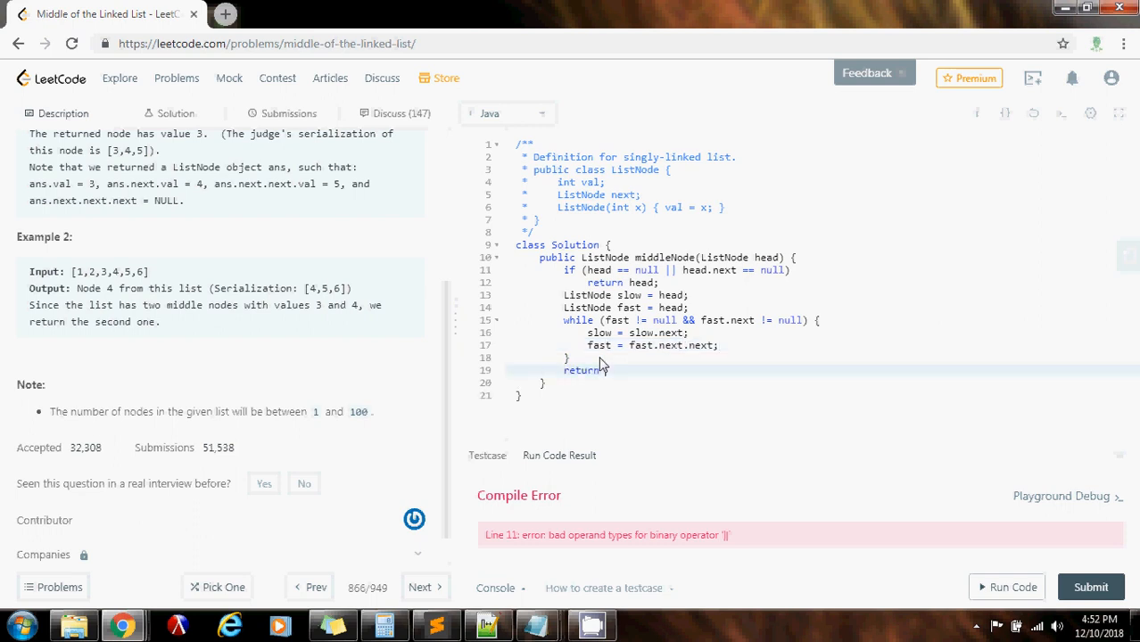
type("slow;")
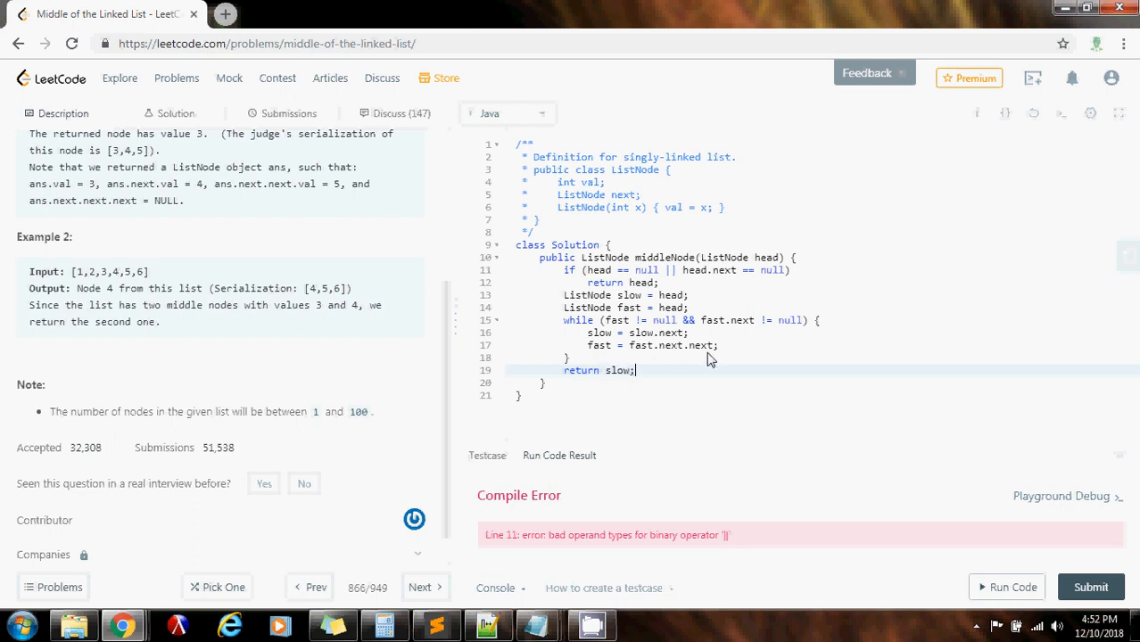
left_click(1090, 587)
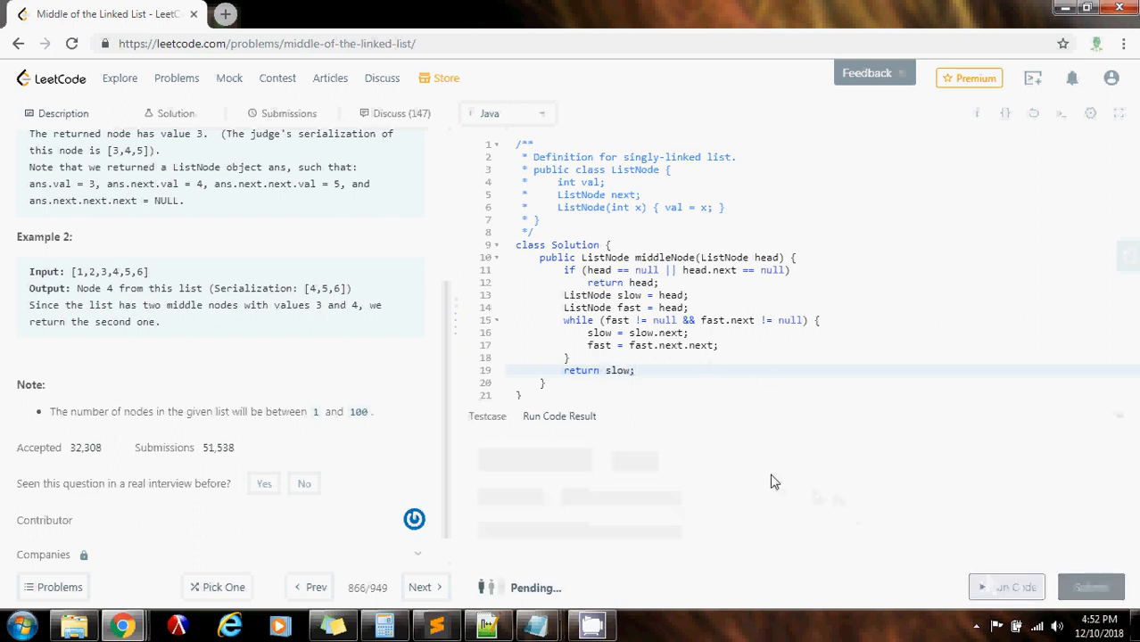
Check the run output [3,4,5] matches expected, then submit the solution for judging.
left_click(1006, 587)
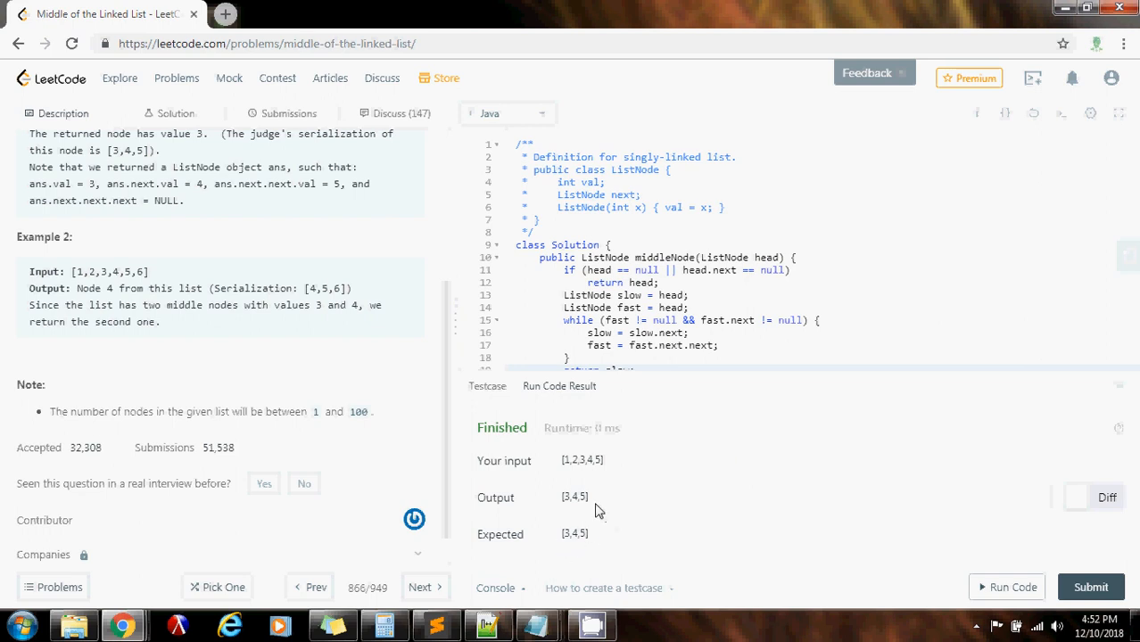
mouse_move(578, 517)
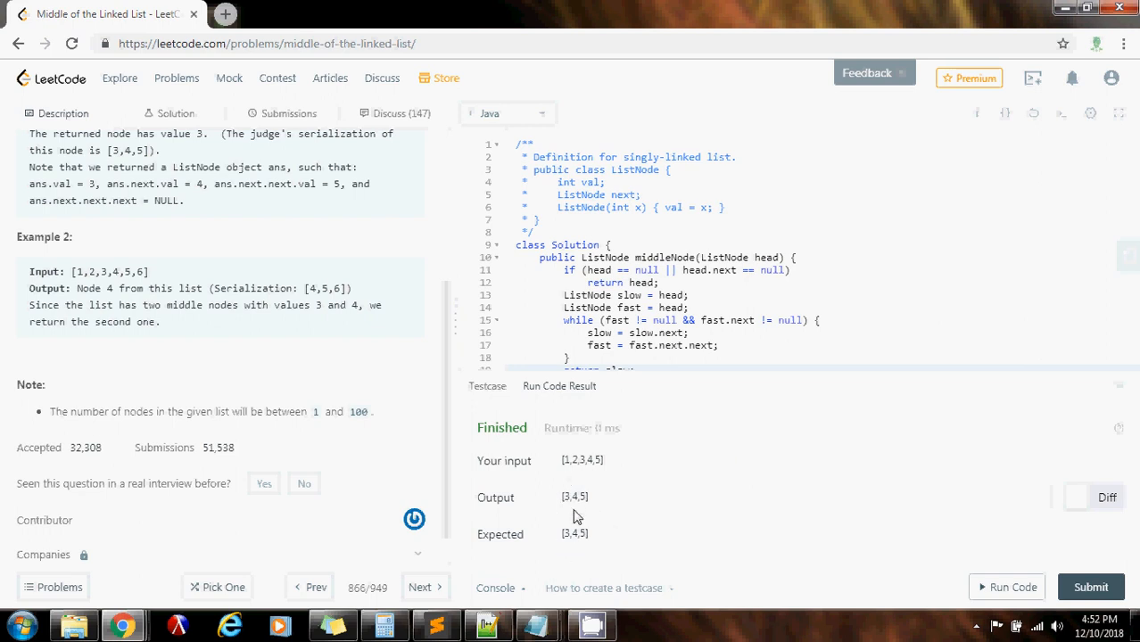
left_click(1090, 587)
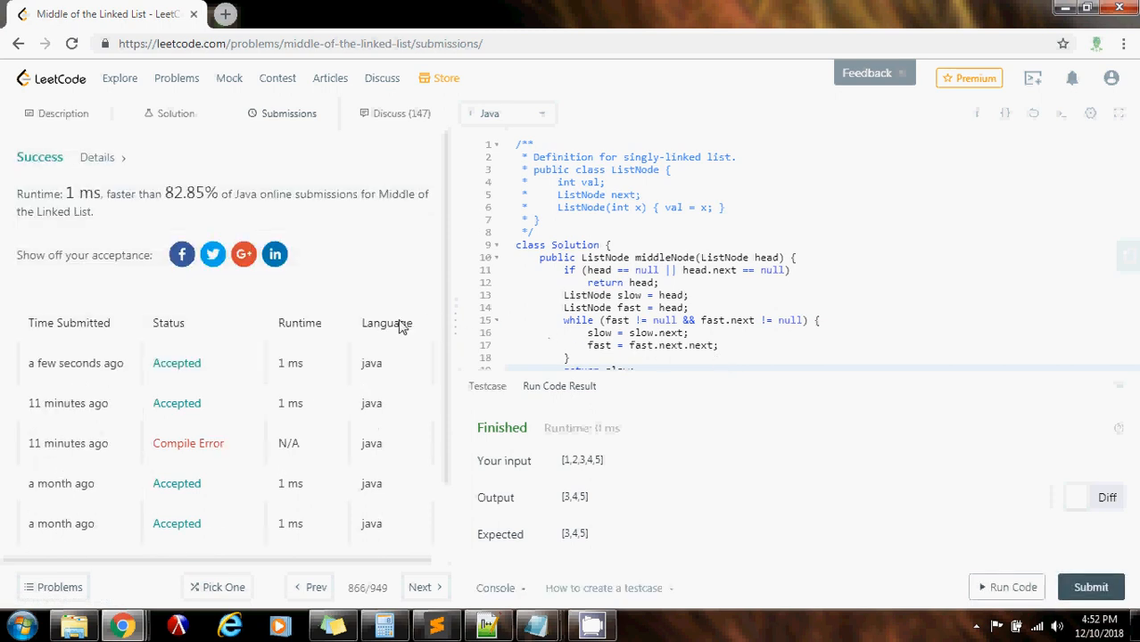
Review the Accepted result at 1 ms, faster than 82.85%, and hide the results to show the full code.
left_click_drag(122, 193, 205, 193)
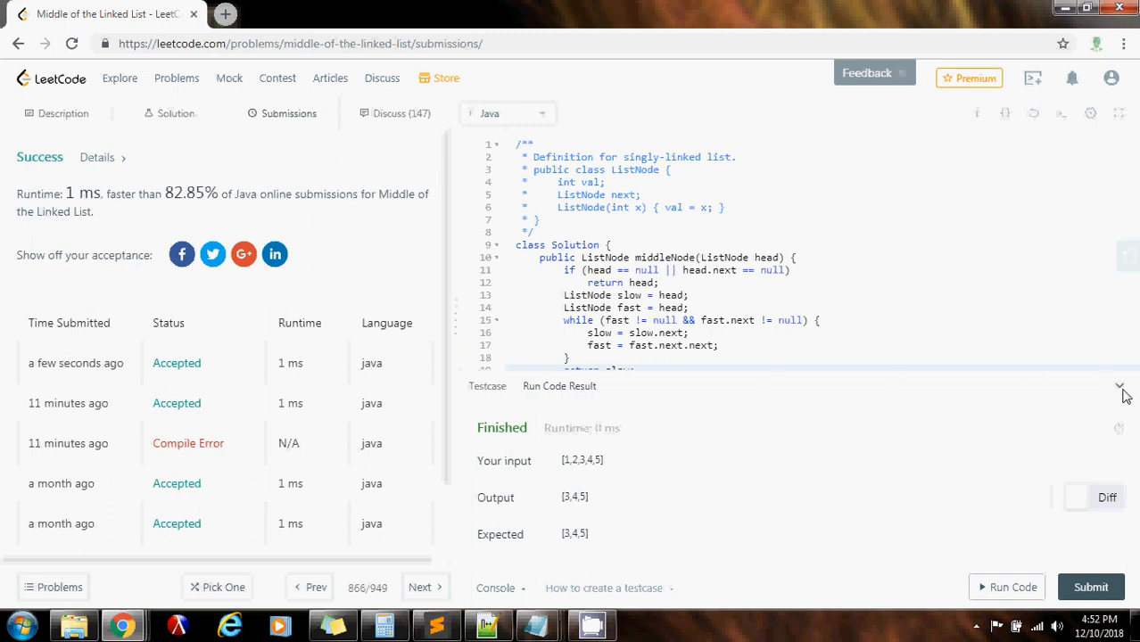
left_click(1119, 385)
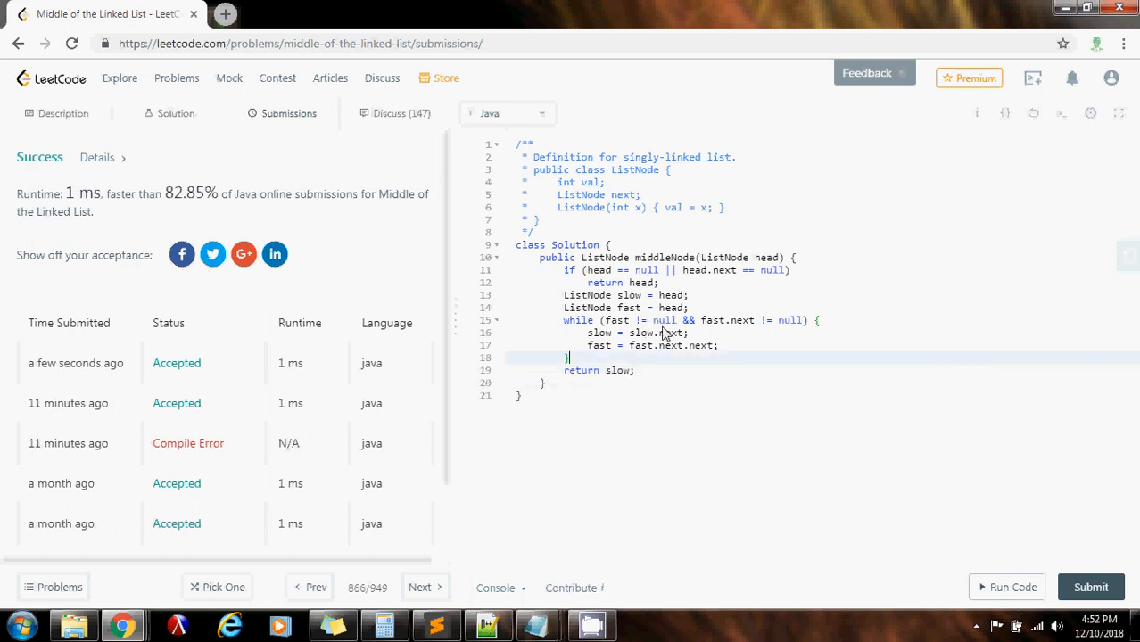
left_click(687, 306)
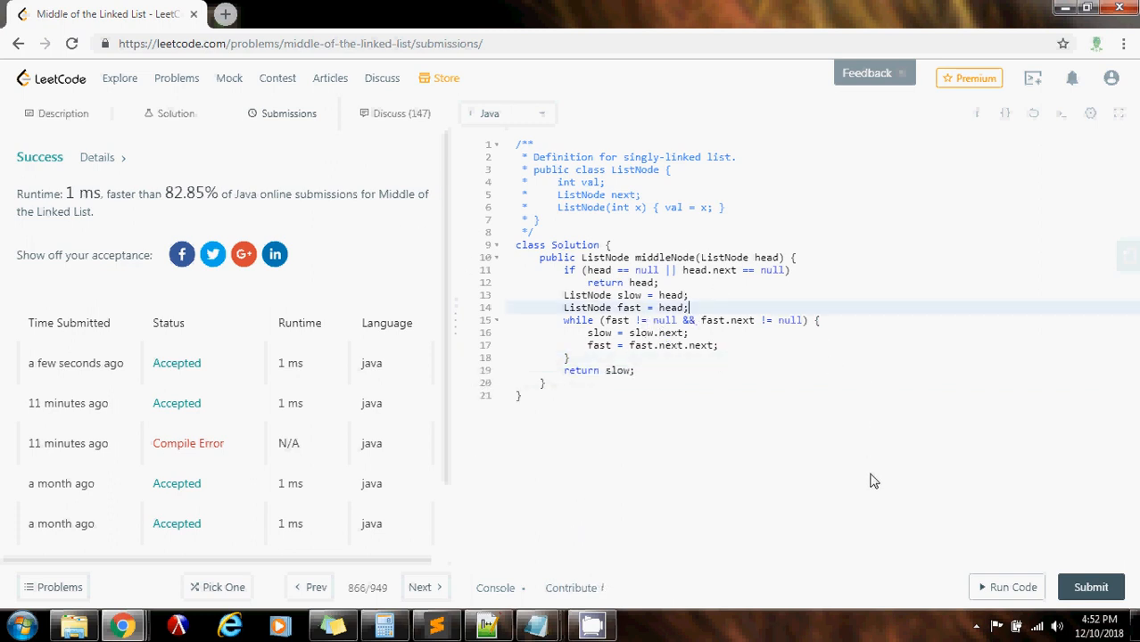